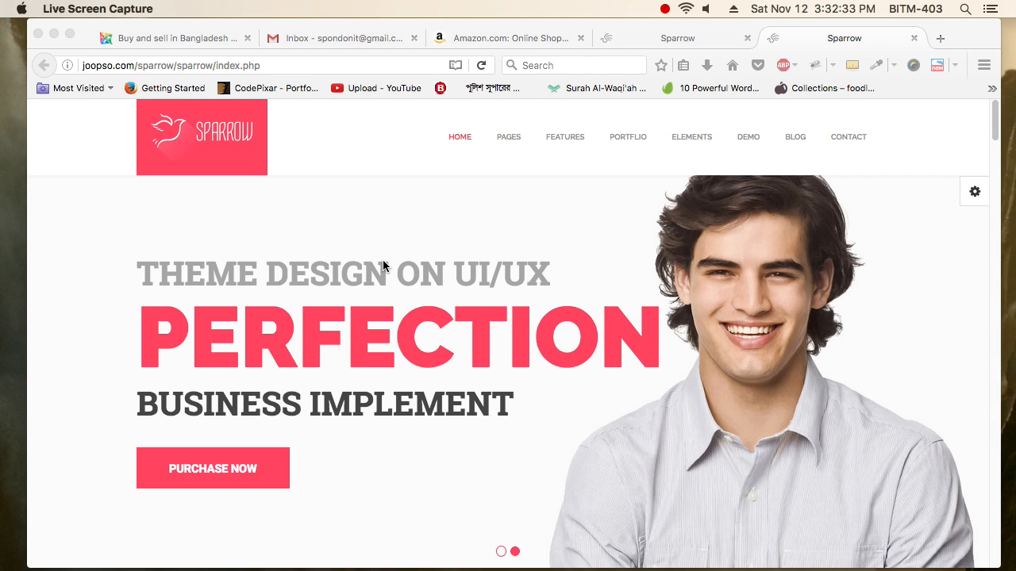
{"action": "mouse_move", "coordinate": [206, 149]}
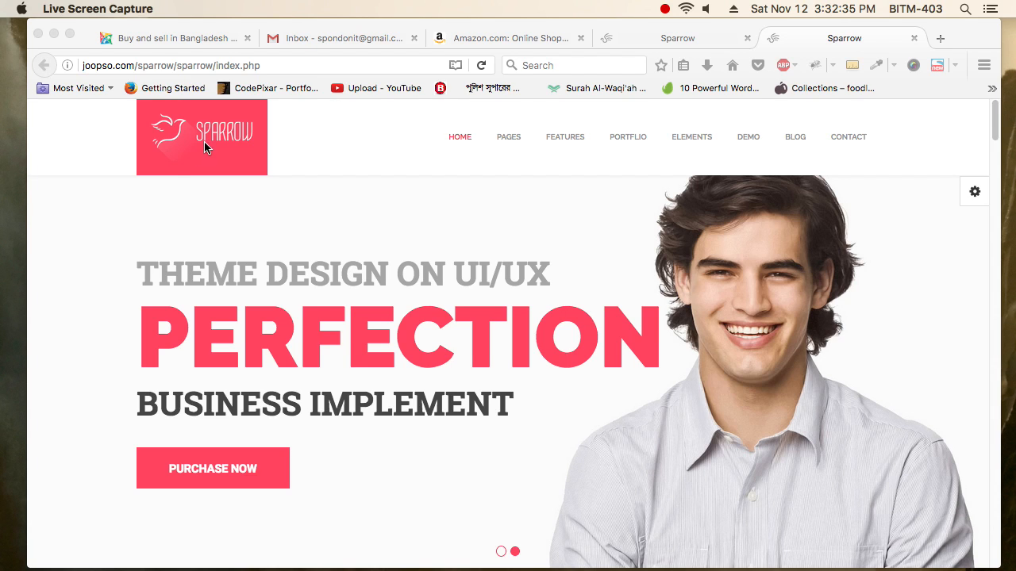
{"action": "mouse_move", "coordinate": [286, 309]}
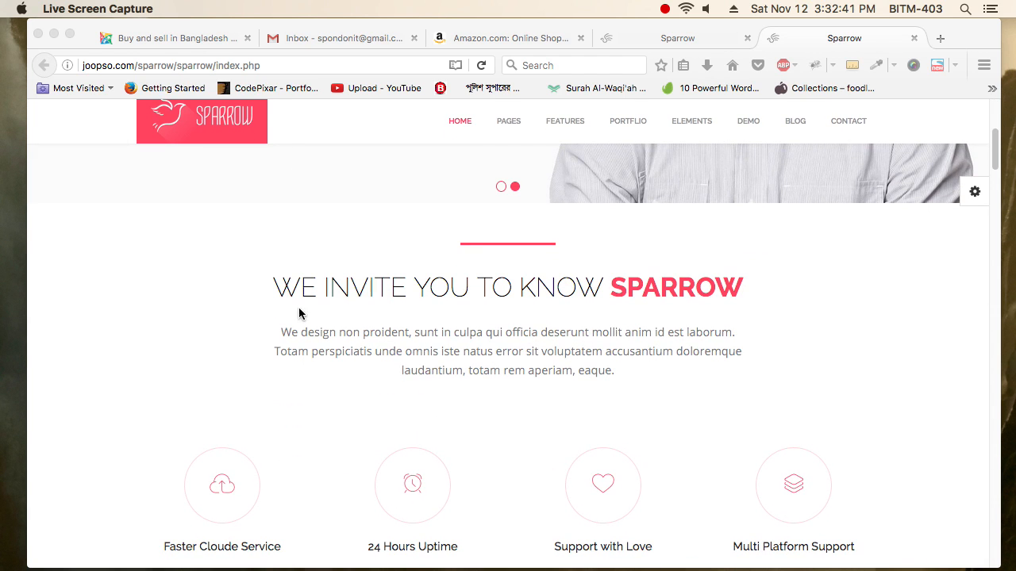
Scroll down through the Sparrow theme page's sections and back up toward the top.
{"action": "scroll", "scroll_direction": "down", "scroll_amount": 3}
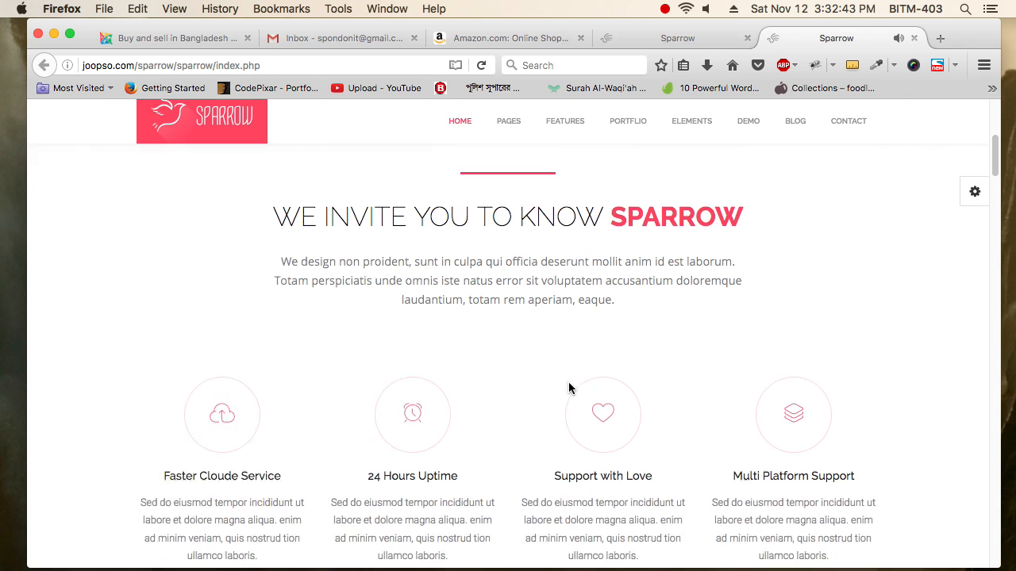
{"action": "scroll", "scroll_direction": "down", "scroll_amount": 3}
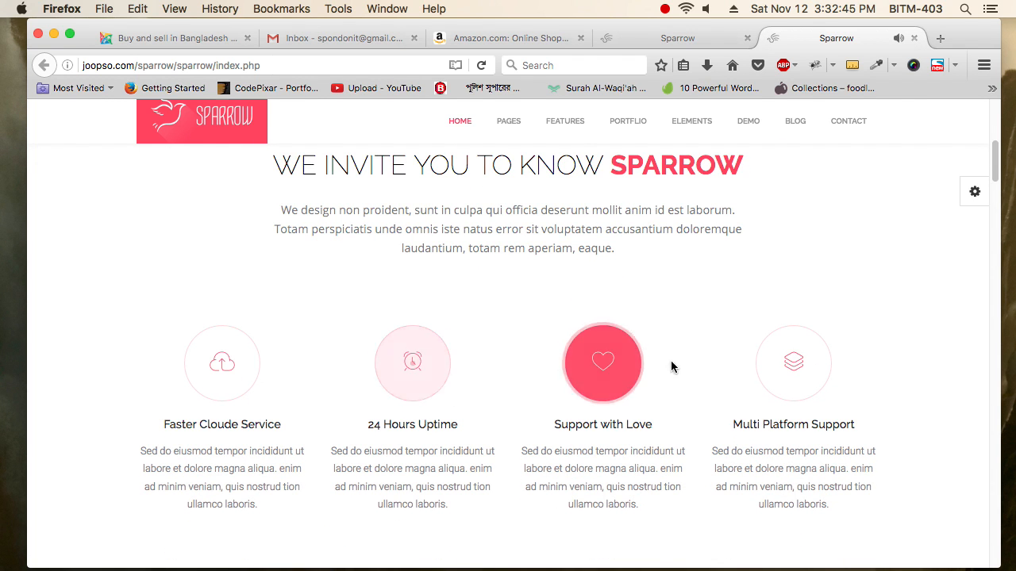
{"action": "scroll", "scroll_direction": "down", "scroll_amount": 3}
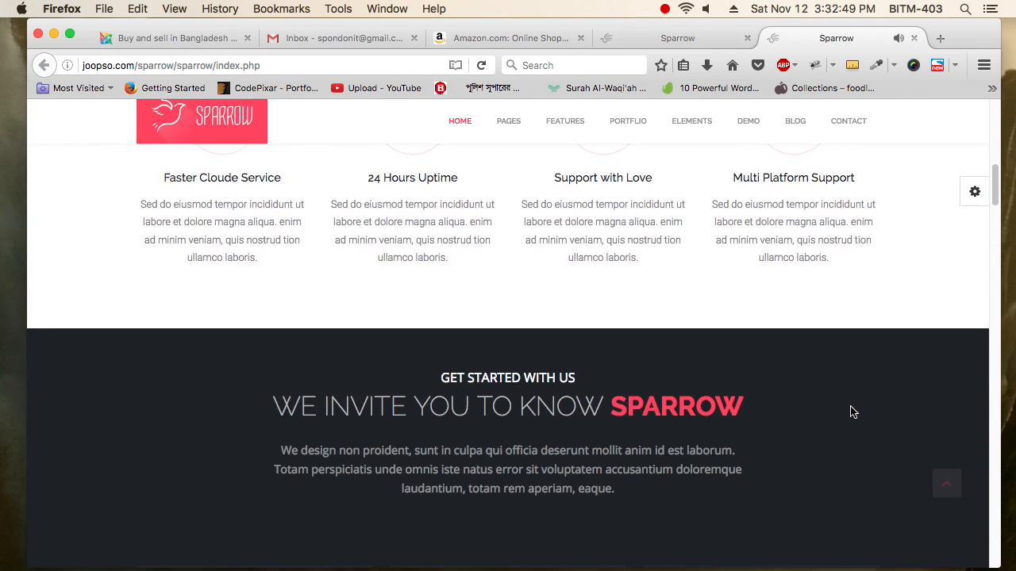
{"action": "scroll", "scroll_direction": "up", "scroll_amount": 3}
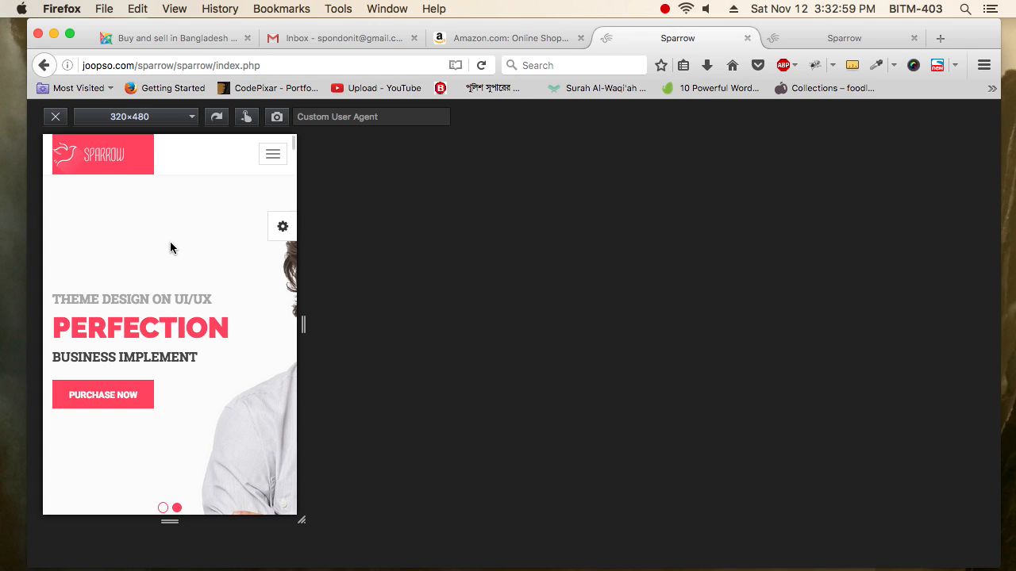
{"action": "mouse_move", "coordinate": [493, 333]}
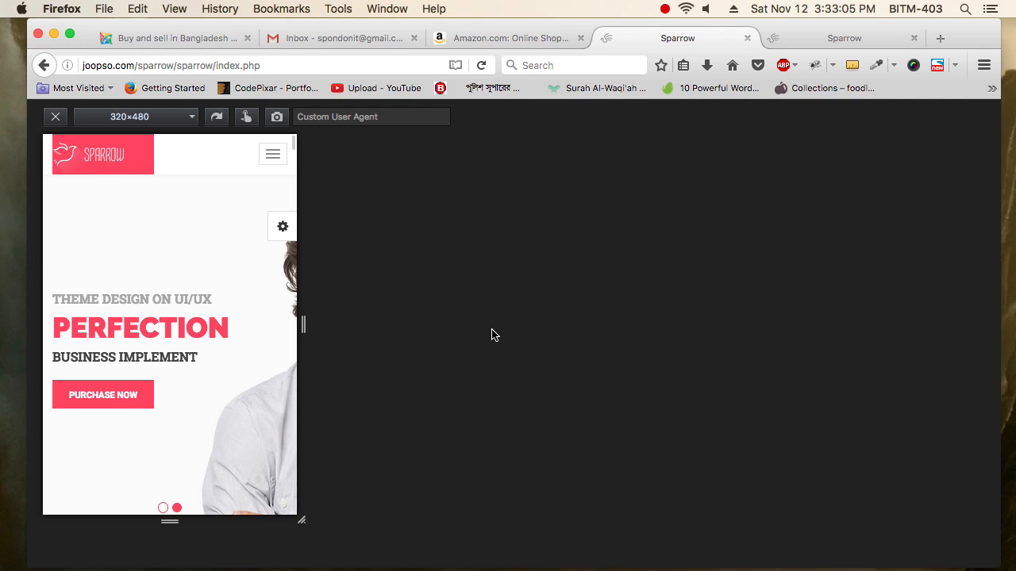
{"action": "left_click", "coordinate": [135, 118]}
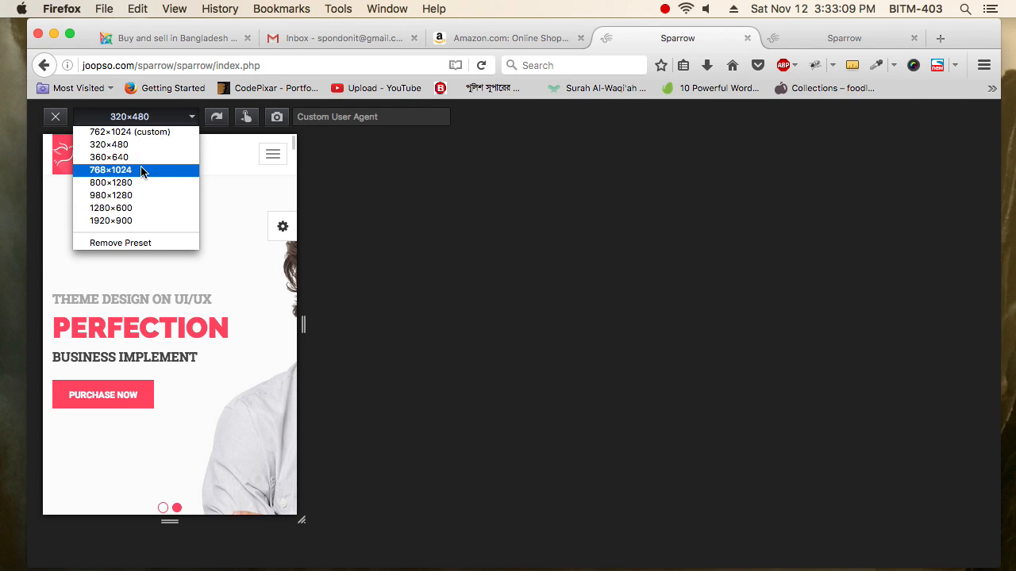
{"action": "left_click", "coordinate": [111, 170]}
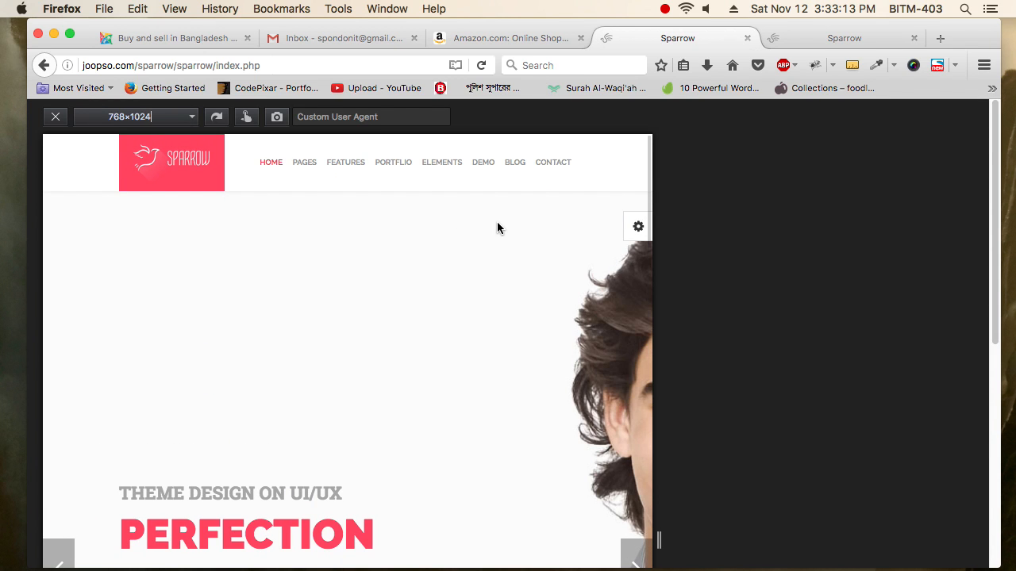
{"action": "left_click", "coordinate": [190, 117]}
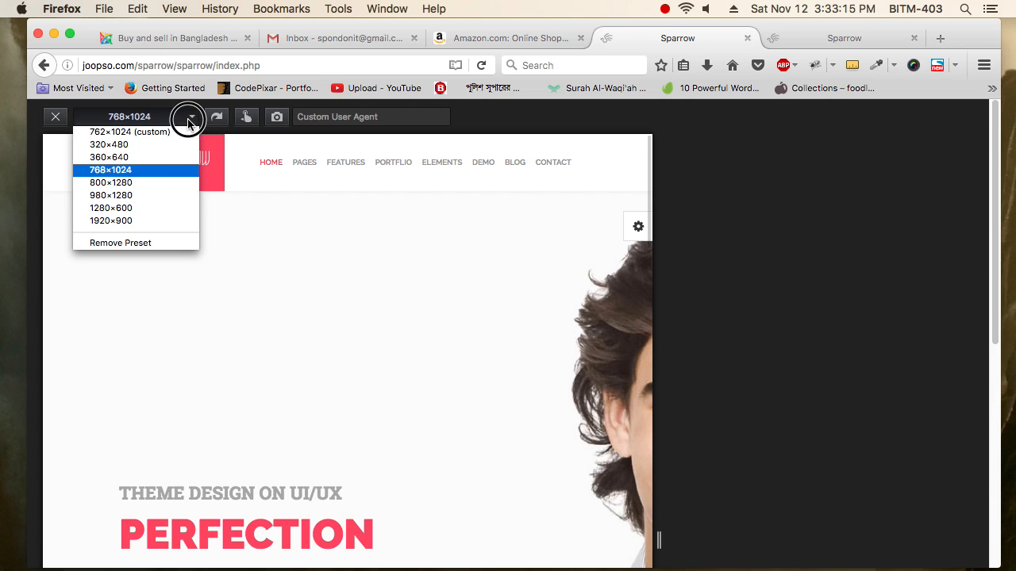
{"action": "left_click", "coordinate": [108, 145]}
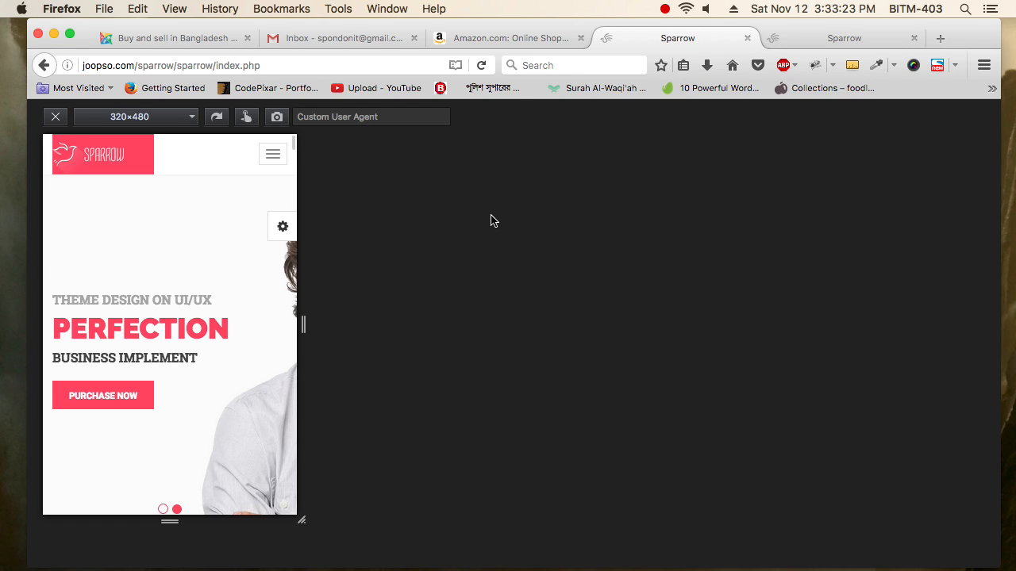
{"action": "left_click", "coordinate": [135, 118]}
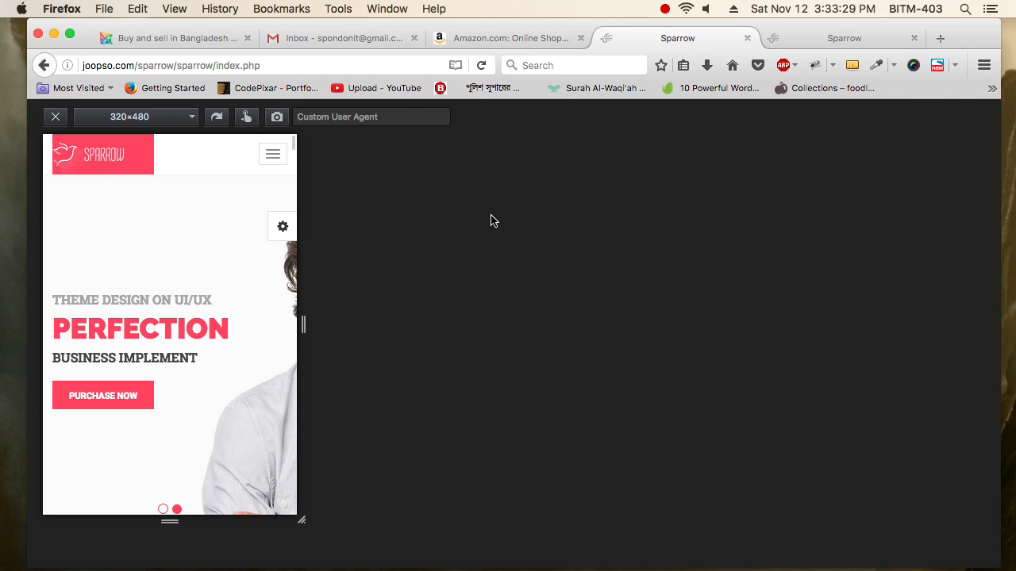
{"action": "mouse_move", "coordinate": [381, 292]}
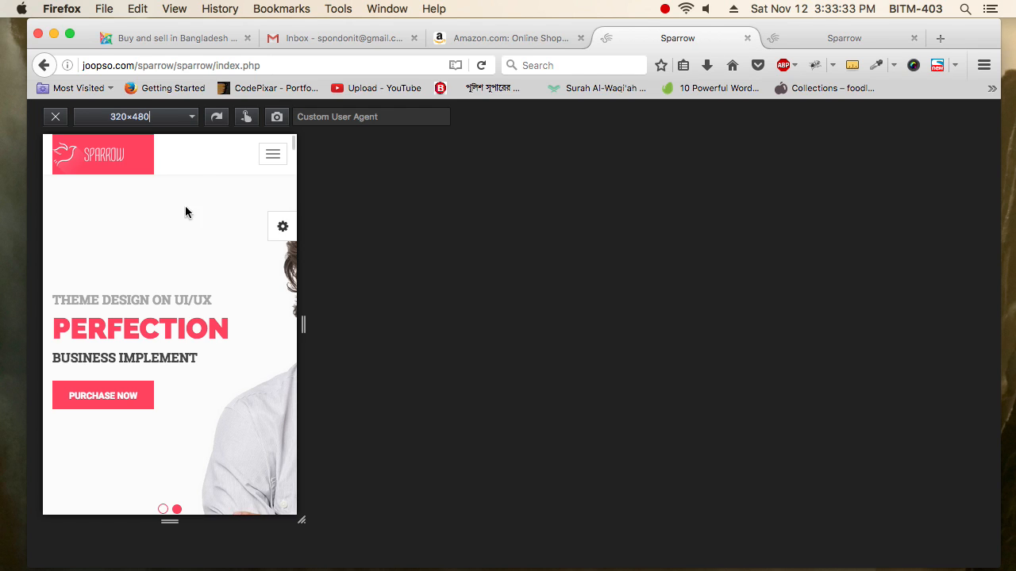
{"action": "mouse_move", "coordinate": [197, 262]}
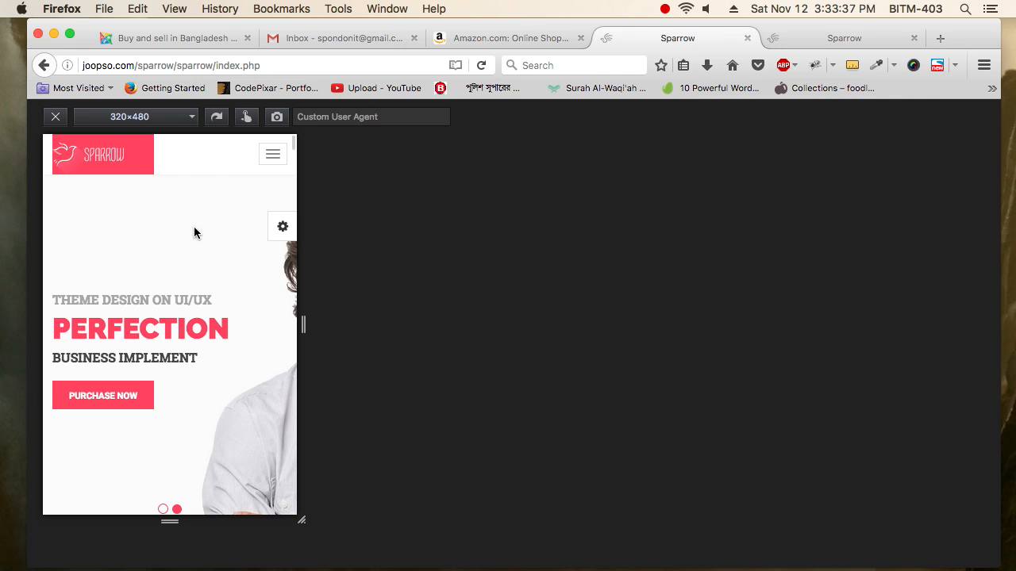
{"action": "mouse_move", "coordinate": [156, 162]}
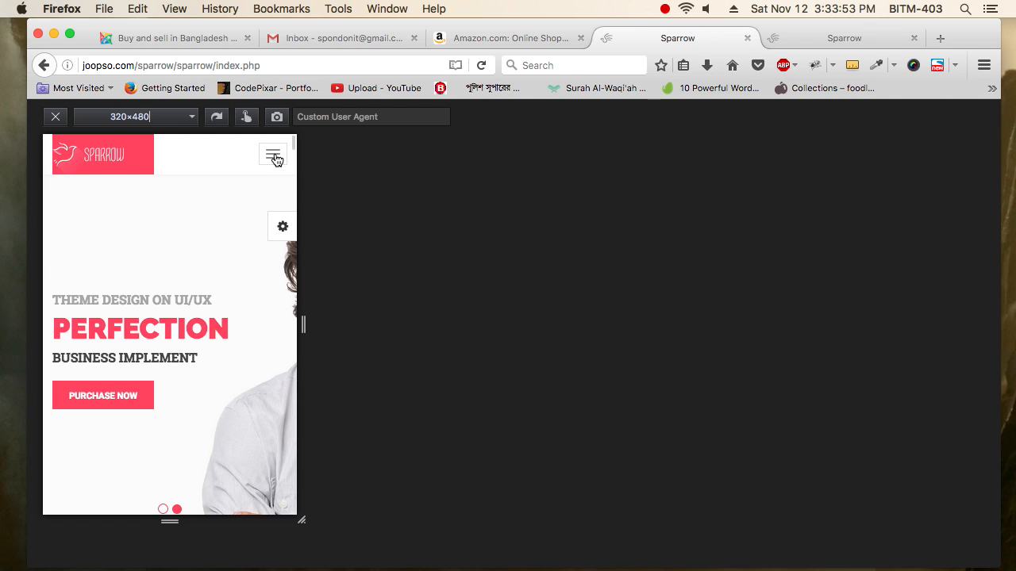
{"action": "mouse_move", "coordinate": [279, 162]}
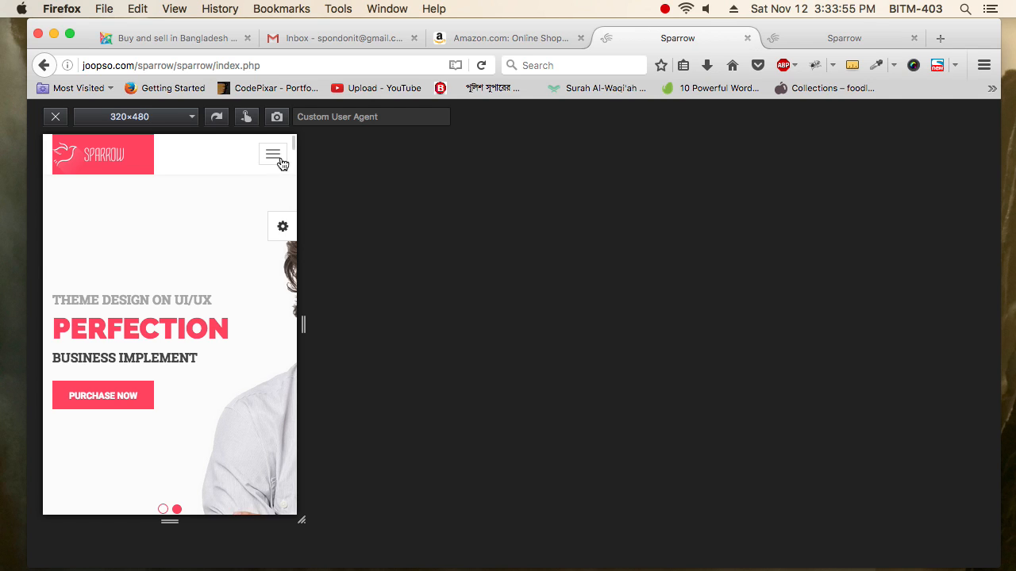
{"action": "mouse_move", "coordinate": [188, 209]}
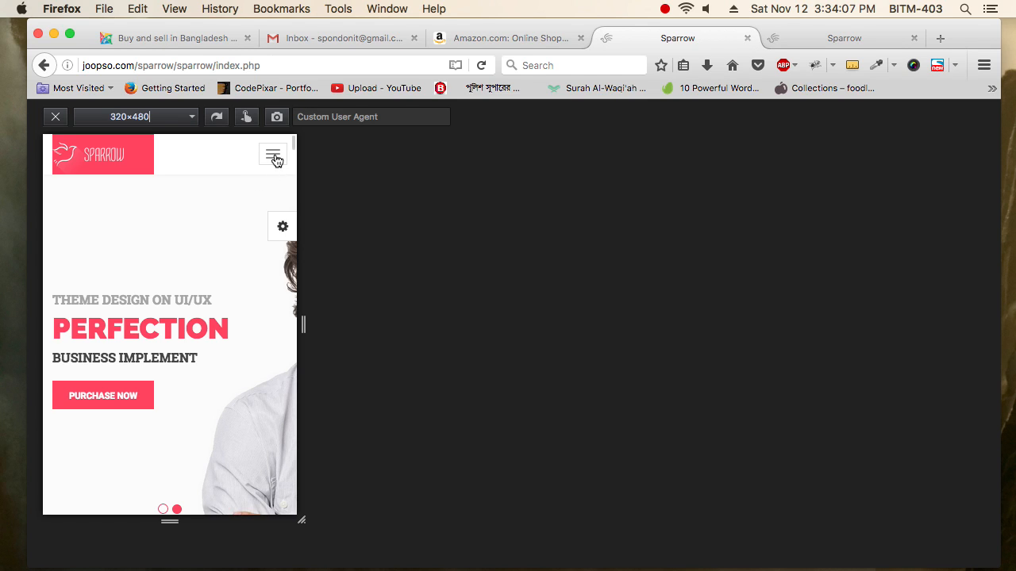
{"action": "left_click", "coordinate": [273, 154]}
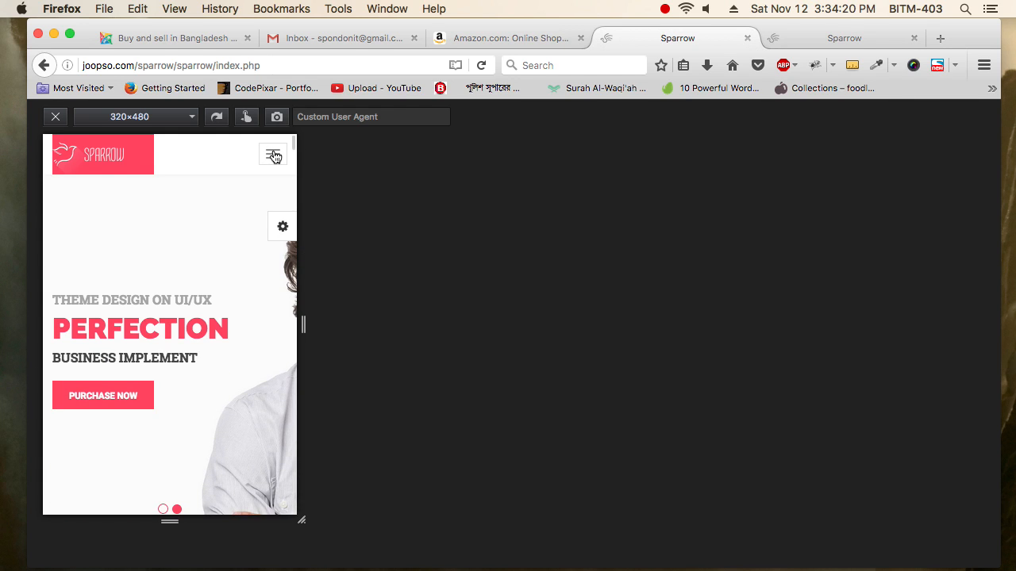
{"action": "left_click", "coordinate": [273, 154]}
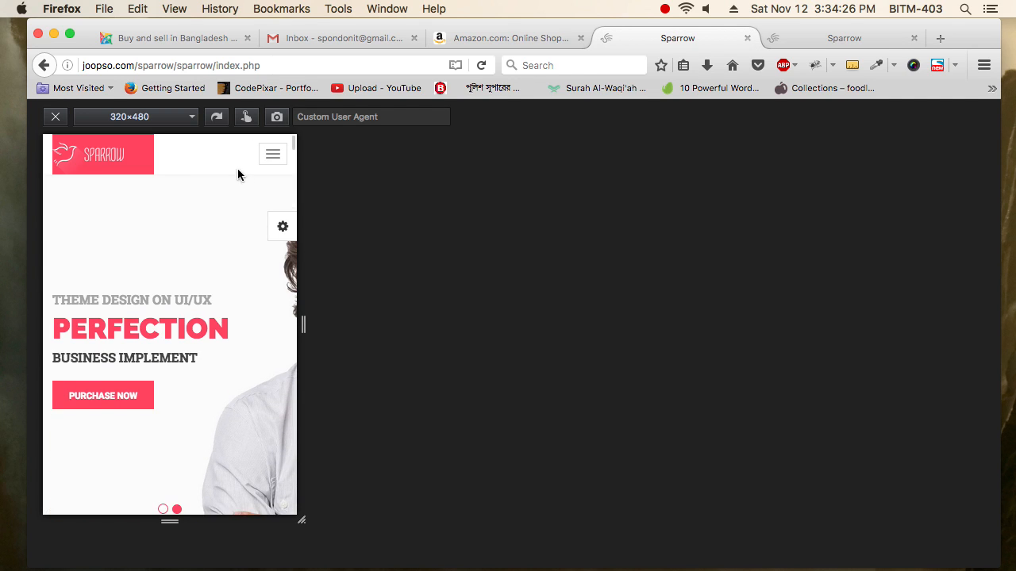
{"action": "mouse_move", "coordinate": [247, 158]}
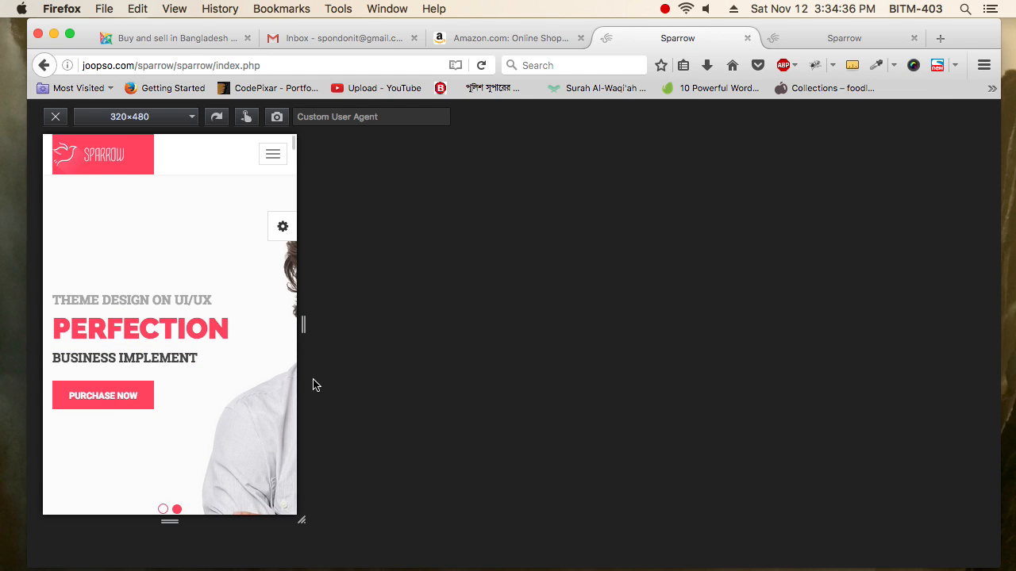
{"action": "left_click", "coordinate": [54, 118]}
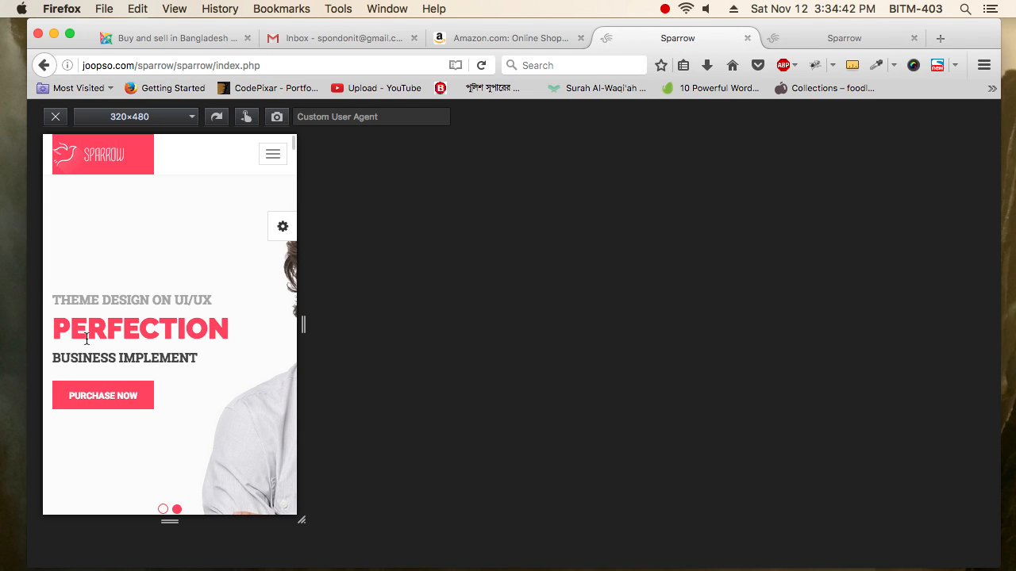
{"action": "mouse_move", "coordinate": [263, 420]}
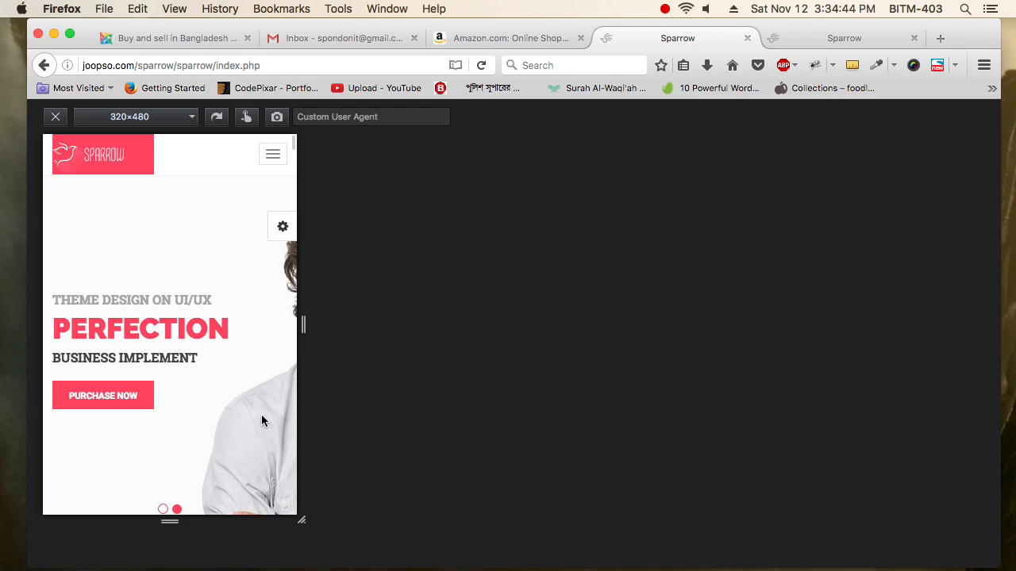
{"action": "mouse_move", "coordinate": [256, 440]}
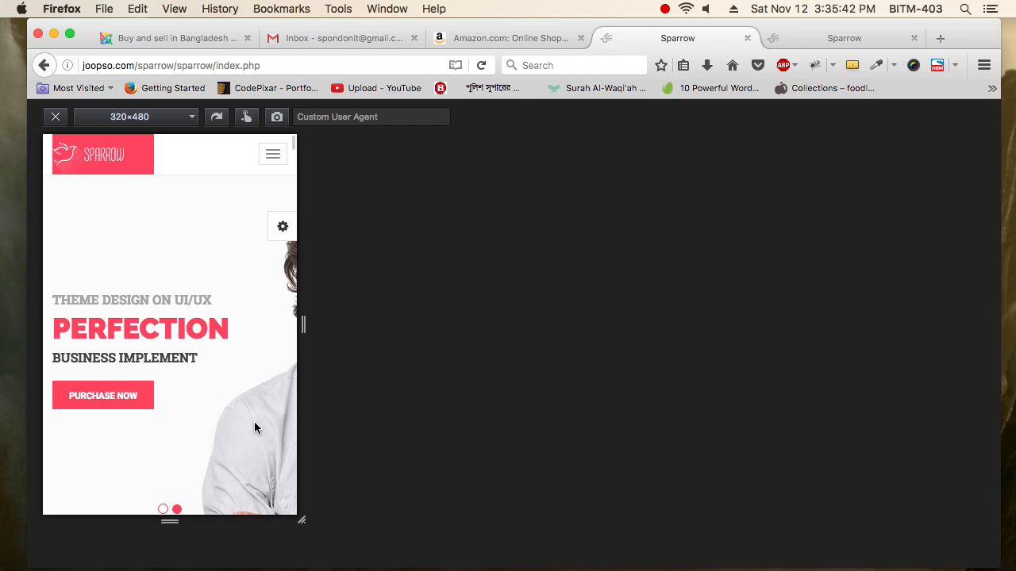
{"action": "mouse_move", "coordinate": [270, 426]}
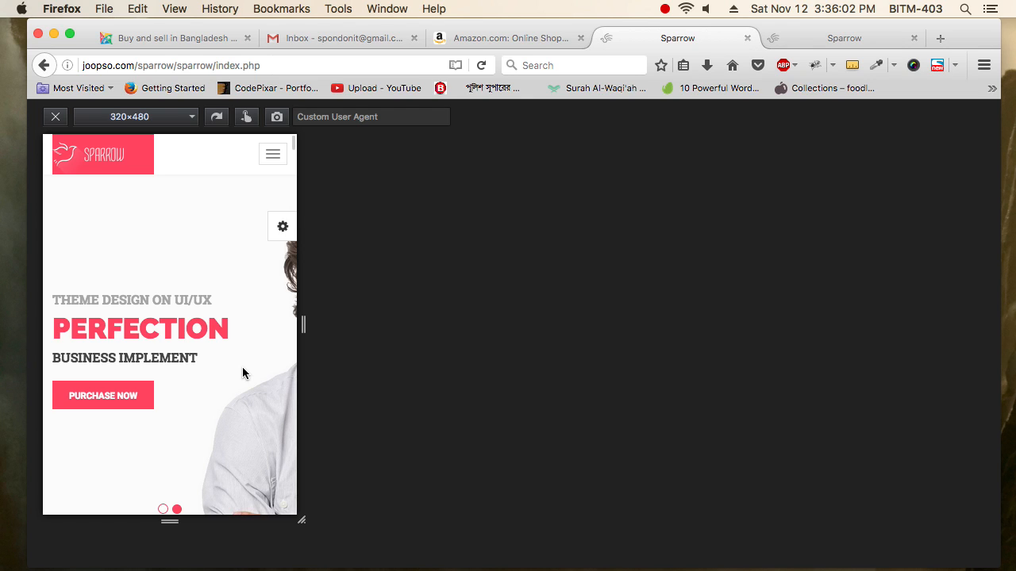
{"action": "mouse_move", "coordinate": [158, 351]}
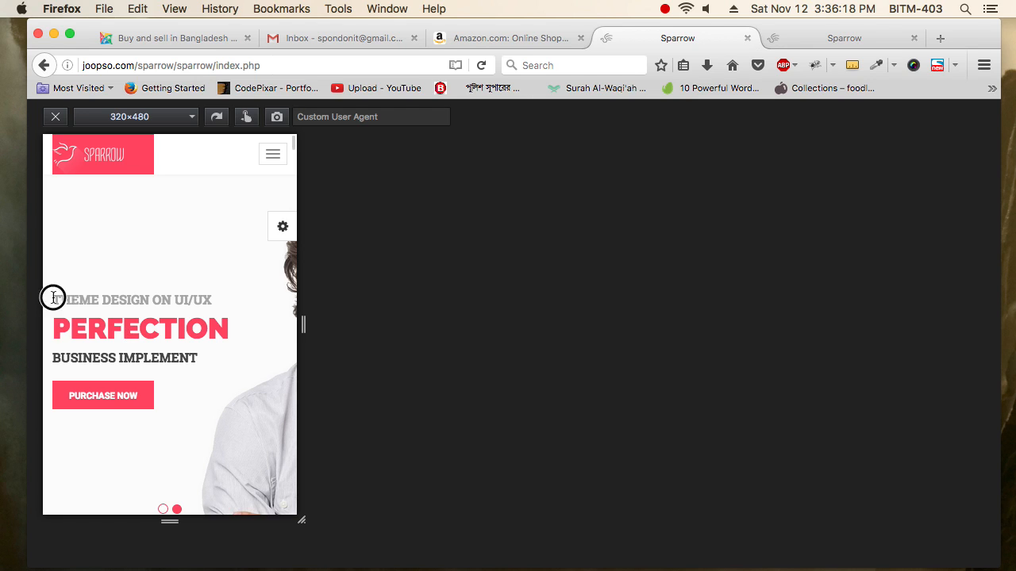
Switch to the desktop Sparrow tab and scroll to the 'We invite you to know Sparrow' section.
{"action": "scroll", "scroll_direction": "down", "scroll_amount": 3}
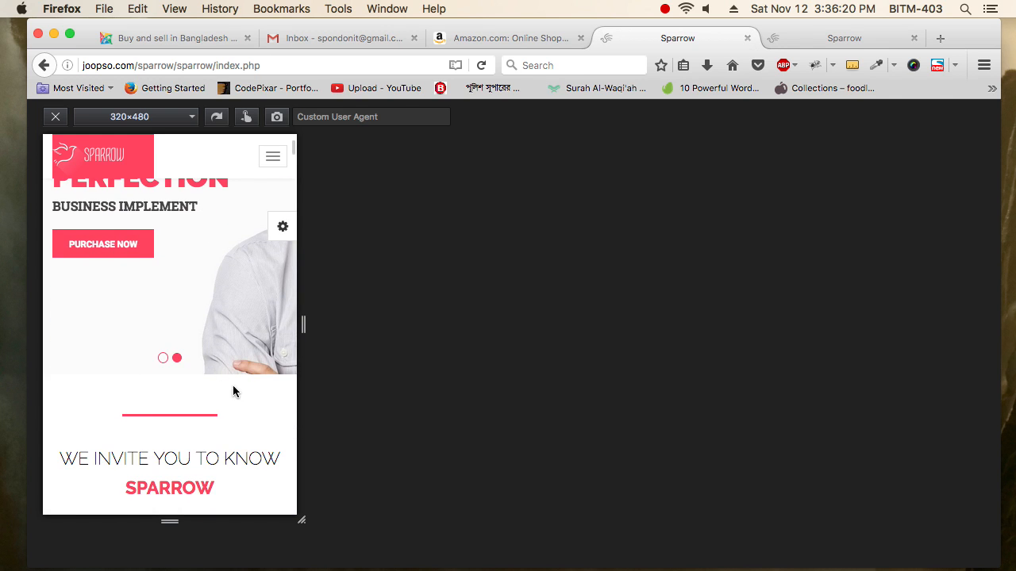
{"action": "left_click", "coordinate": [54, 117]}
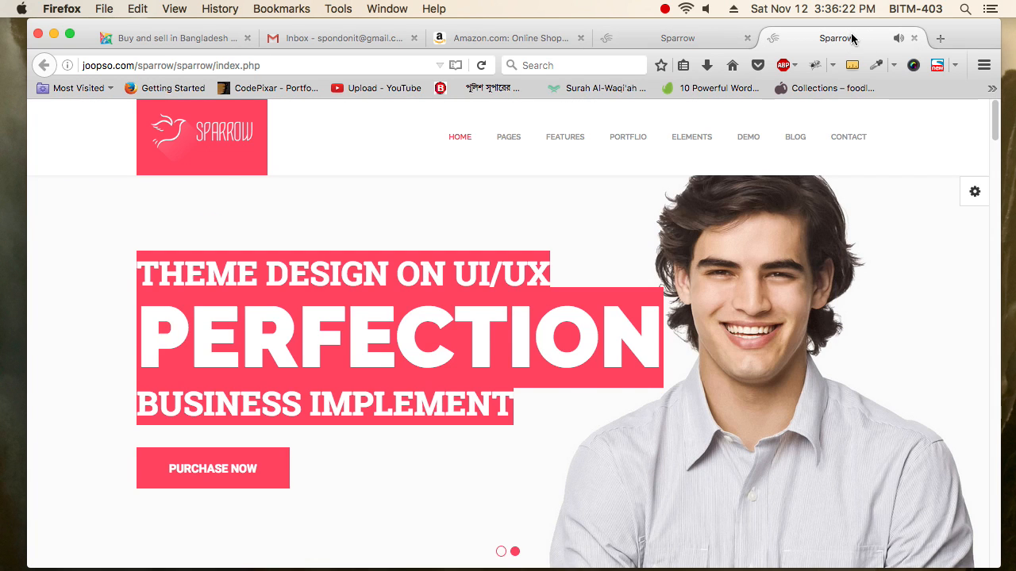
{"action": "scroll", "scroll_direction": "down", "scroll_amount": 3}
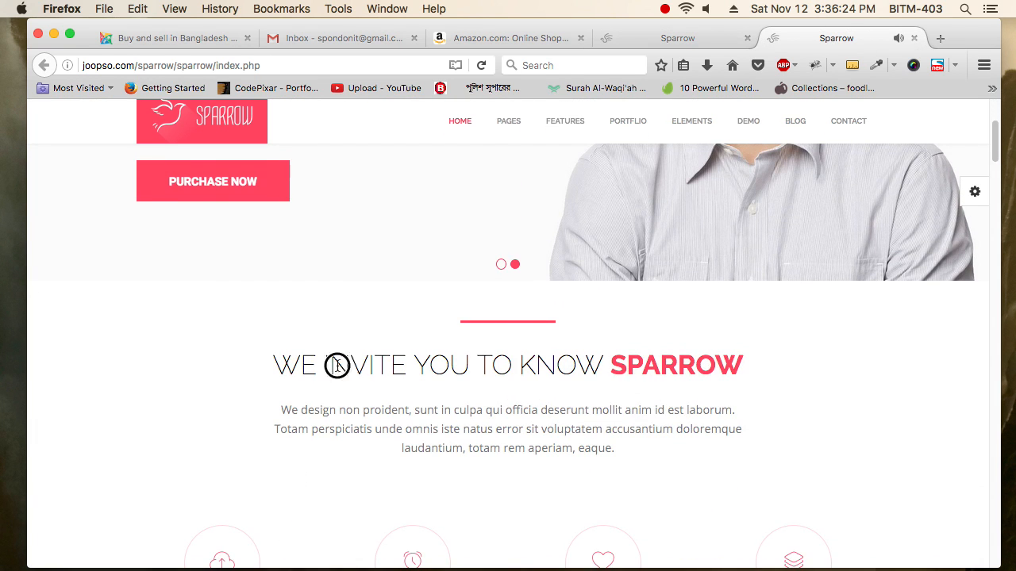
{"action": "mouse_move", "coordinate": [479, 359]}
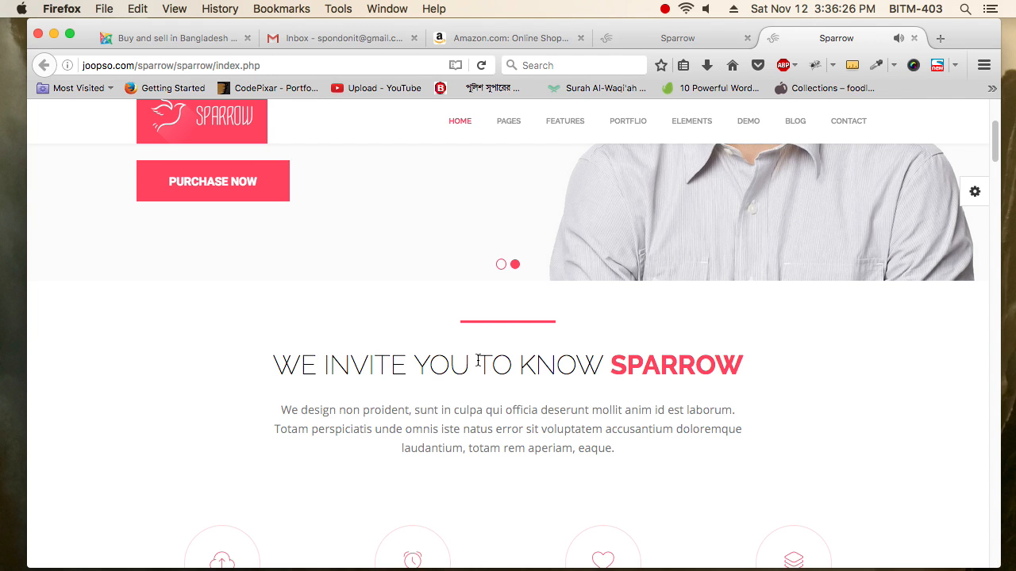
{"action": "double_click", "coordinate": [560, 363]}
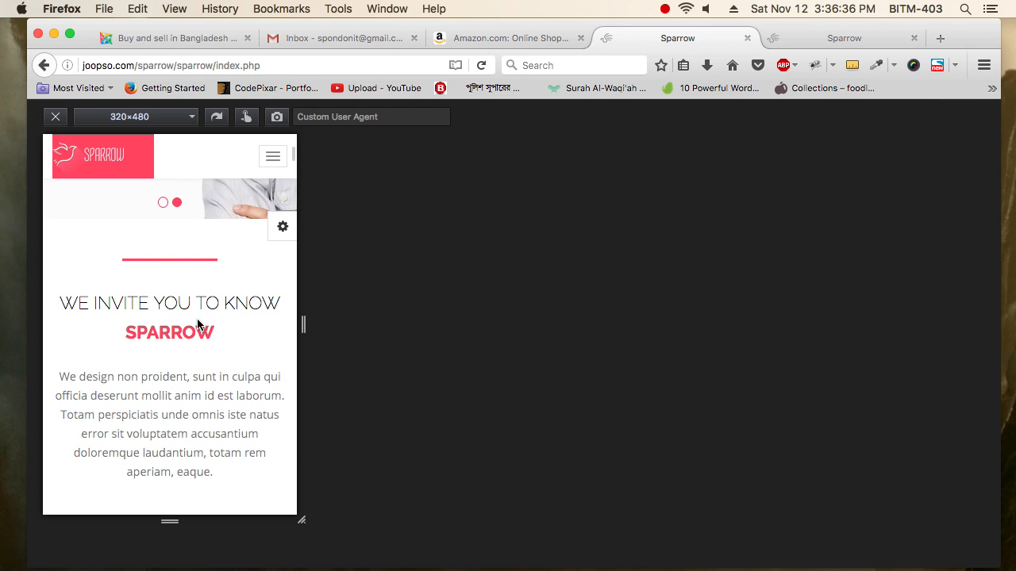
{"action": "mouse_move", "coordinate": [149, 313]}
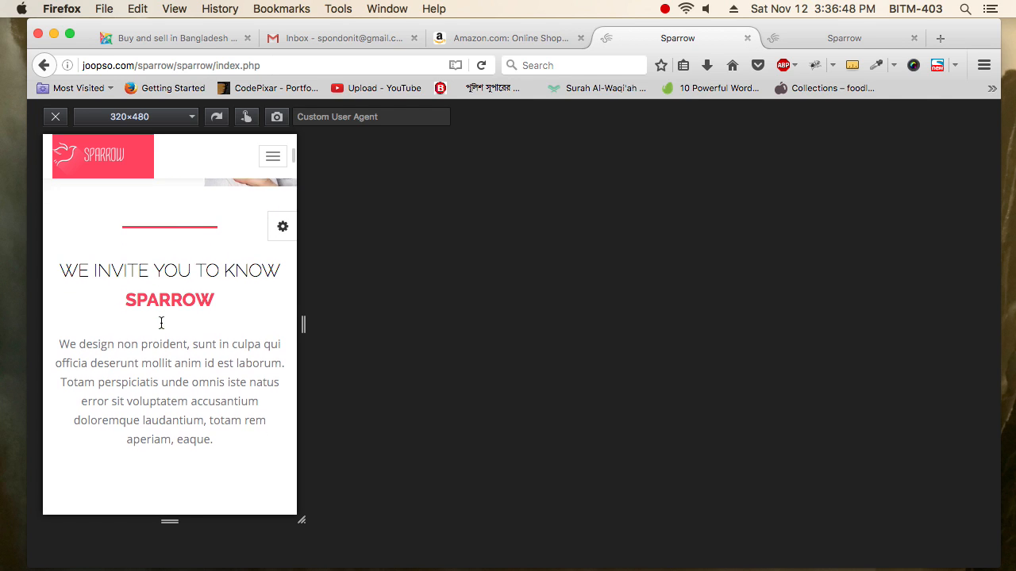
Highlight and clear the desktop welcome paragraph, then scroll down to the four service feature columns.
{"action": "scroll", "scroll_direction": "down", "scroll_amount": 3}
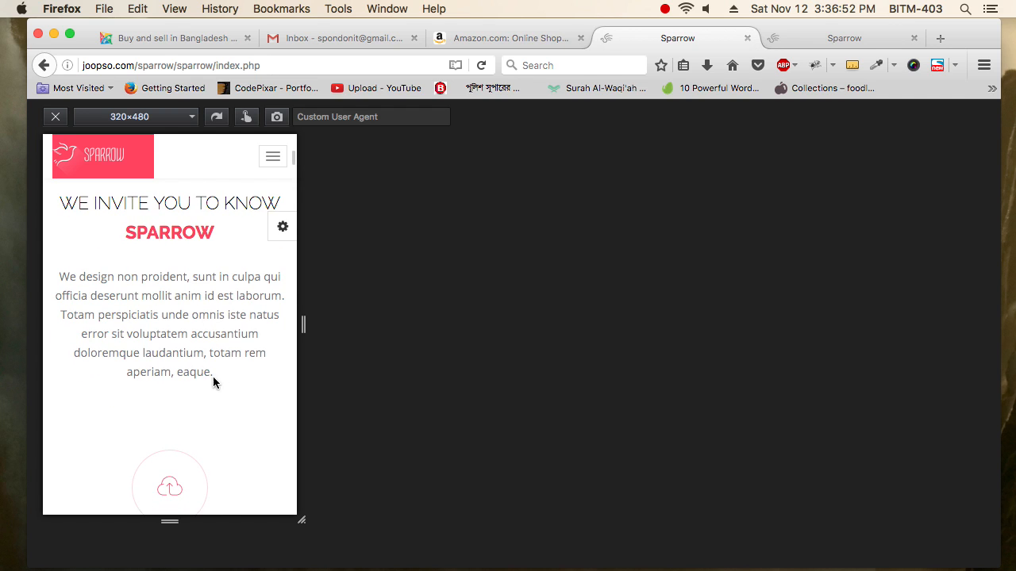
{"action": "left_click_drag", "start_coordinate": [57, 276], "coordinate": [212, 372]}
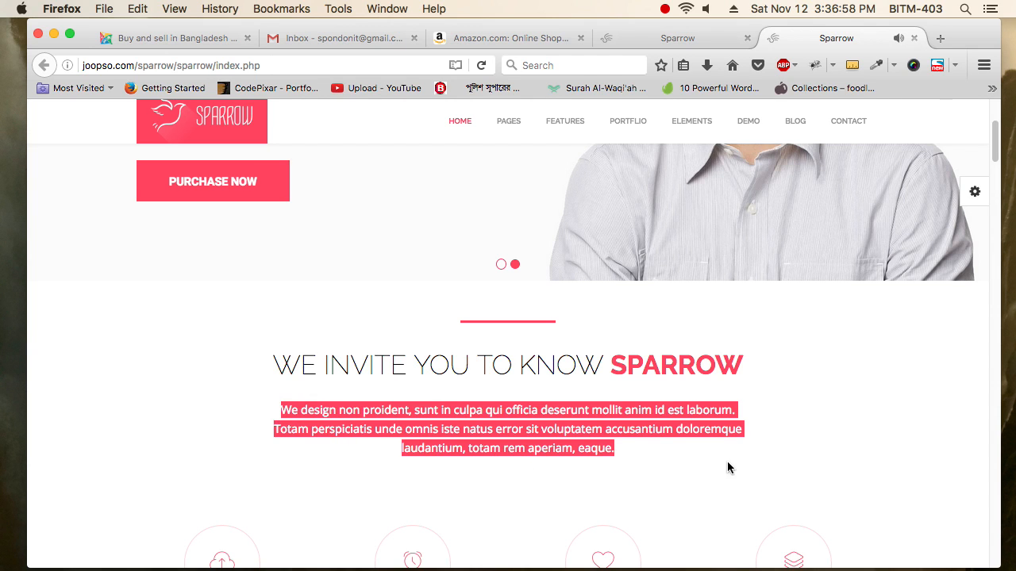
{"action": "left_click", "coordinate": [728, 467]}
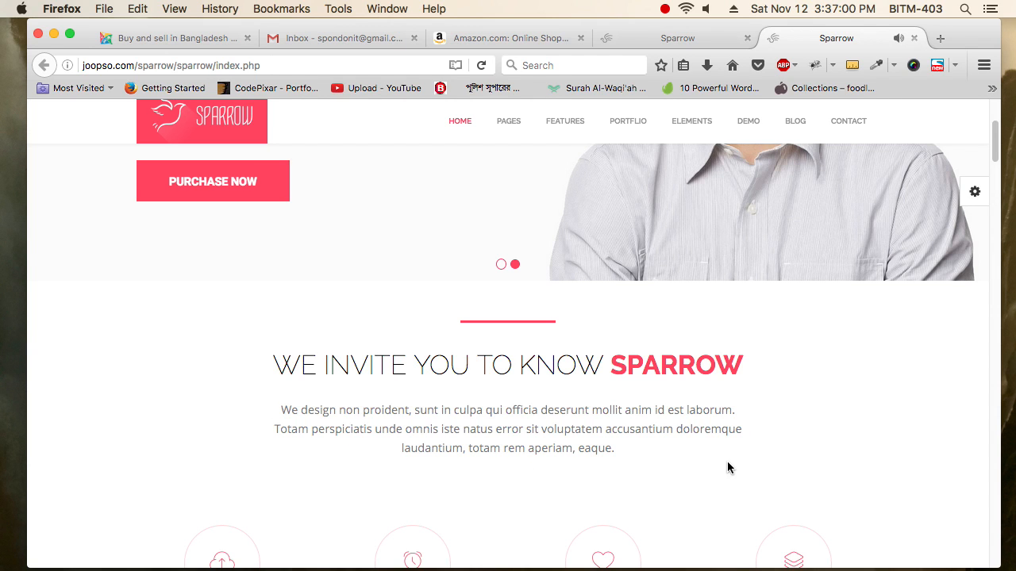
{"action": "scroll", "scroll_direction": "down", "scroll_amount": 3}
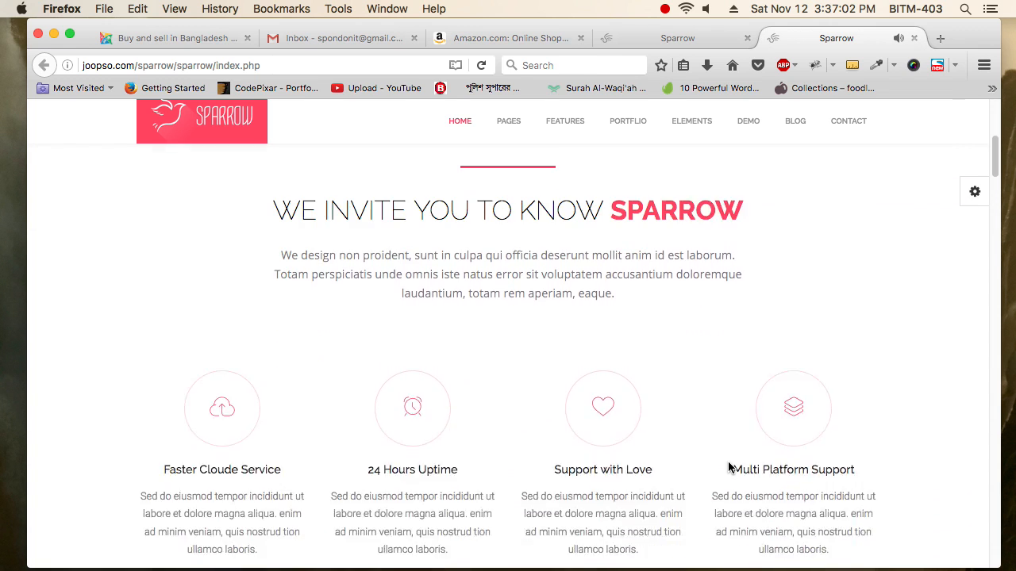
{"action": "scroll", "scroll_direction": "down", "scroll_amount": 3}
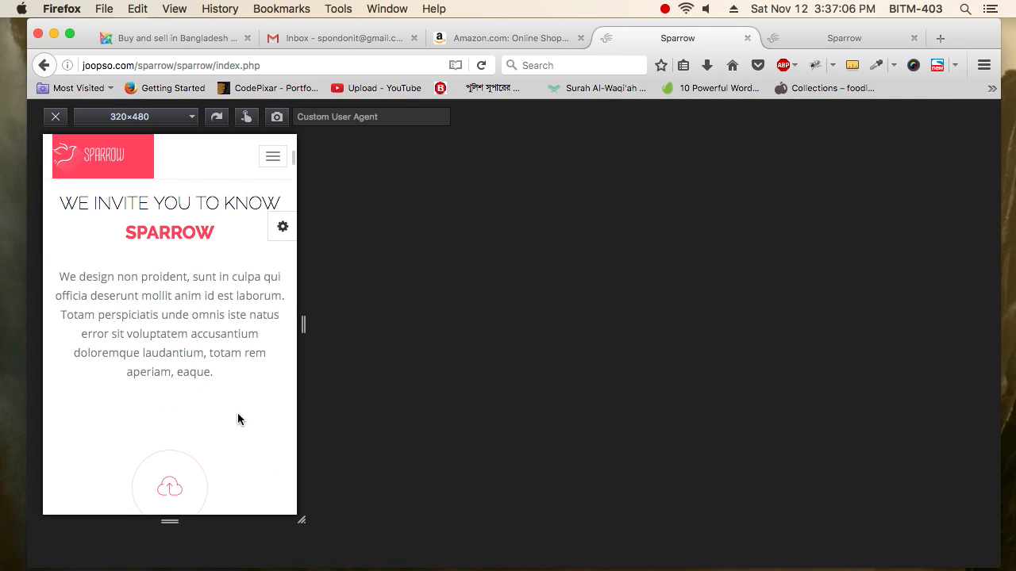
Scroll the phone preview through the stacked features from Faster Cloude Service to Support with Love.
{"action": "scroll", "scroll_direction": "down", "scroll_amount": 3}
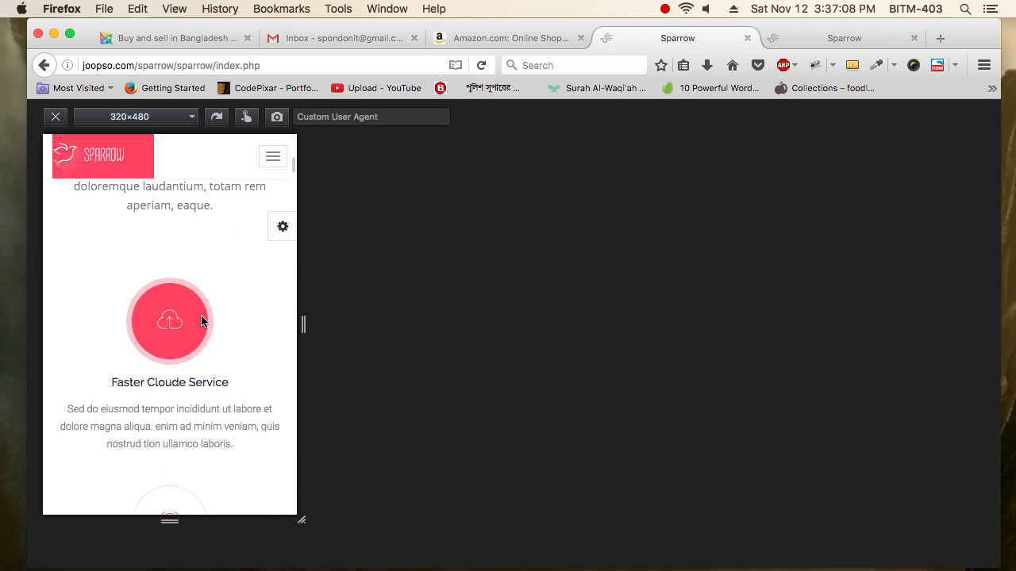
{"action": "scroll", "scroll_direction": "down", "scroll_amount": 3}
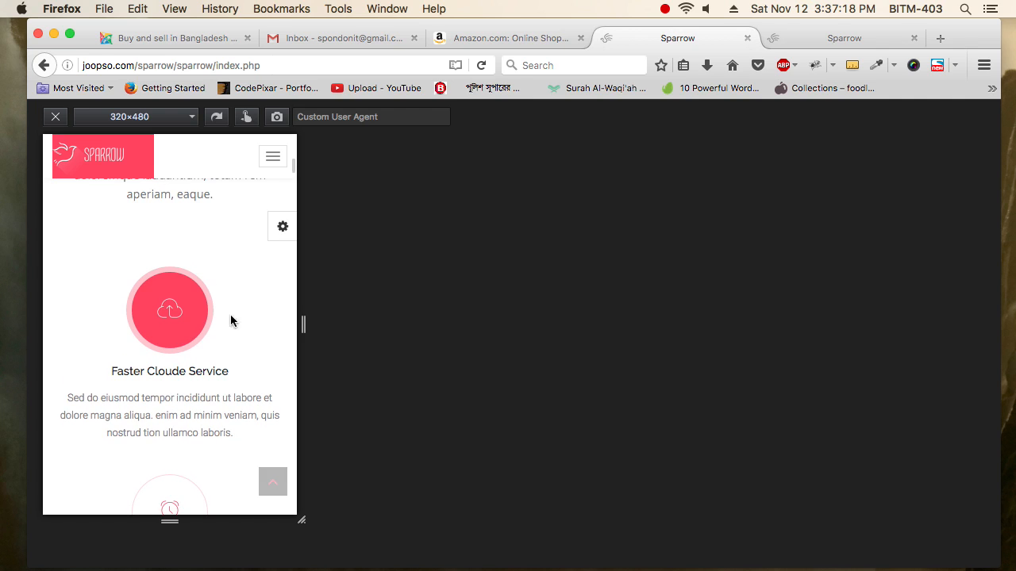
{"action": "scroll", "scroll_direction": "down", "scroll_amount": 3}
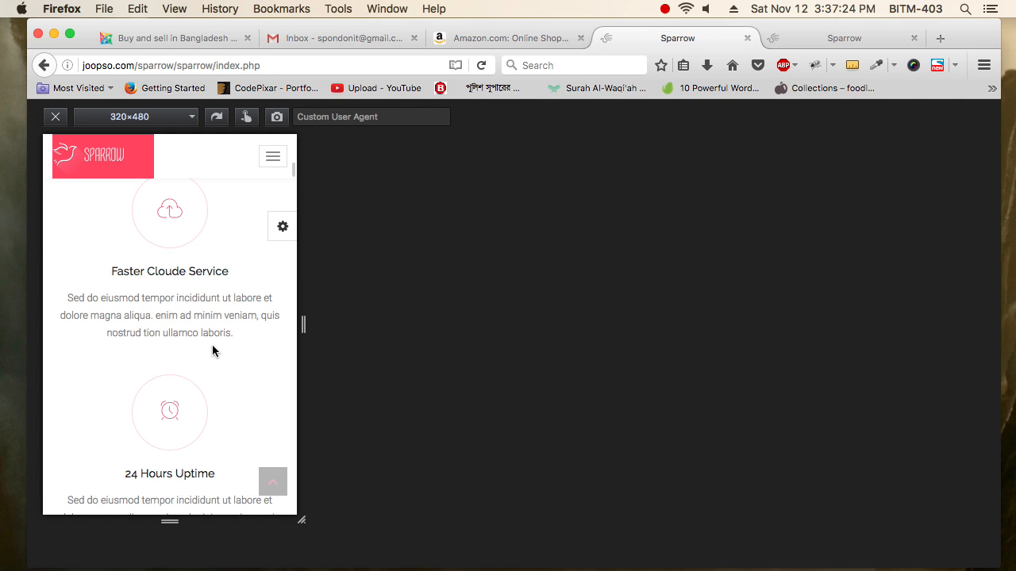
{"action": "scroll", "scroll_direction": "down", "scroll_amount": 3}
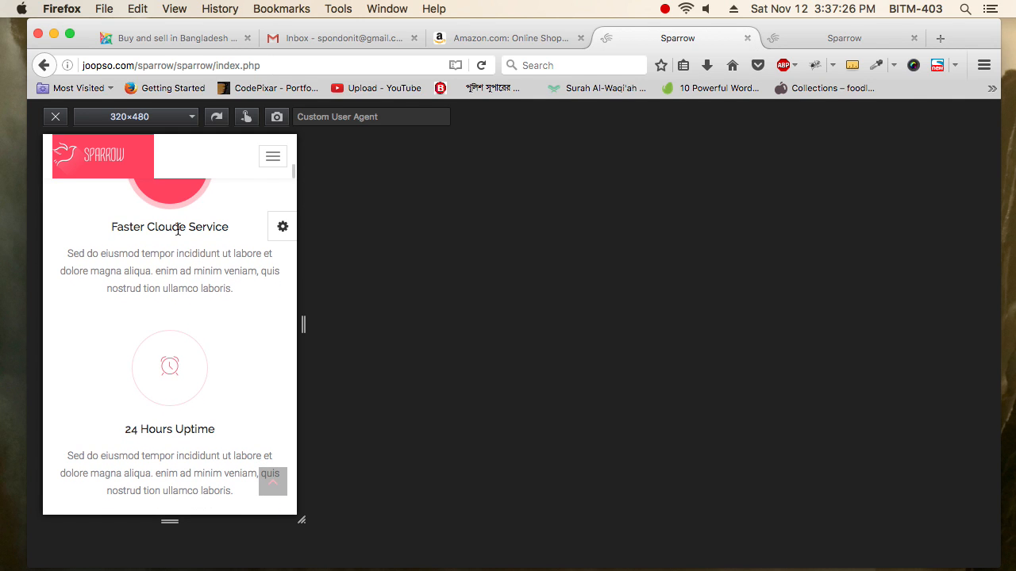
{"action": "scroll", "scroll_direction": "down", "scroll_amount": 3}
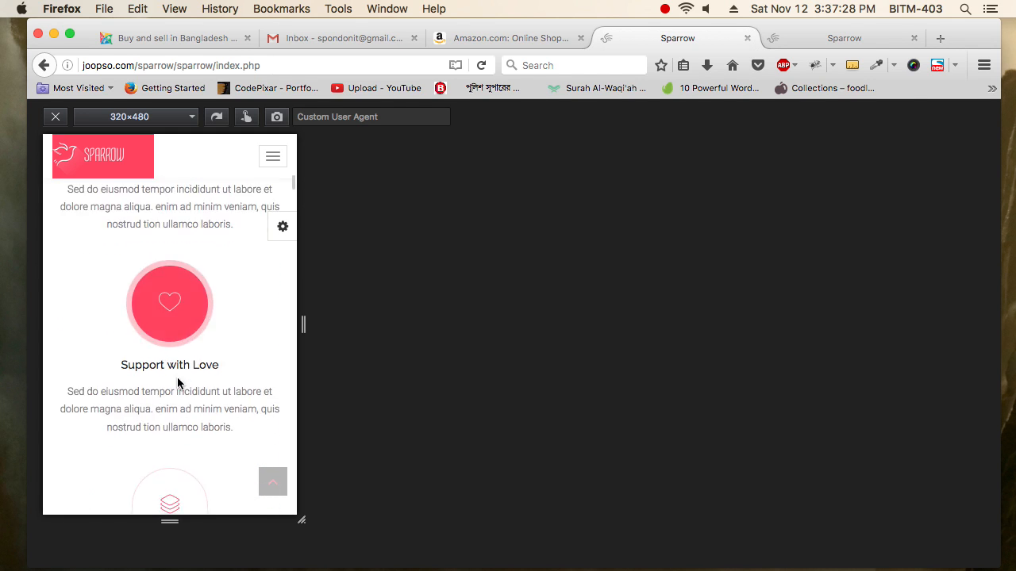
{"action": "scroll", "scroll_direction": "down", "scroll_amount": 3}
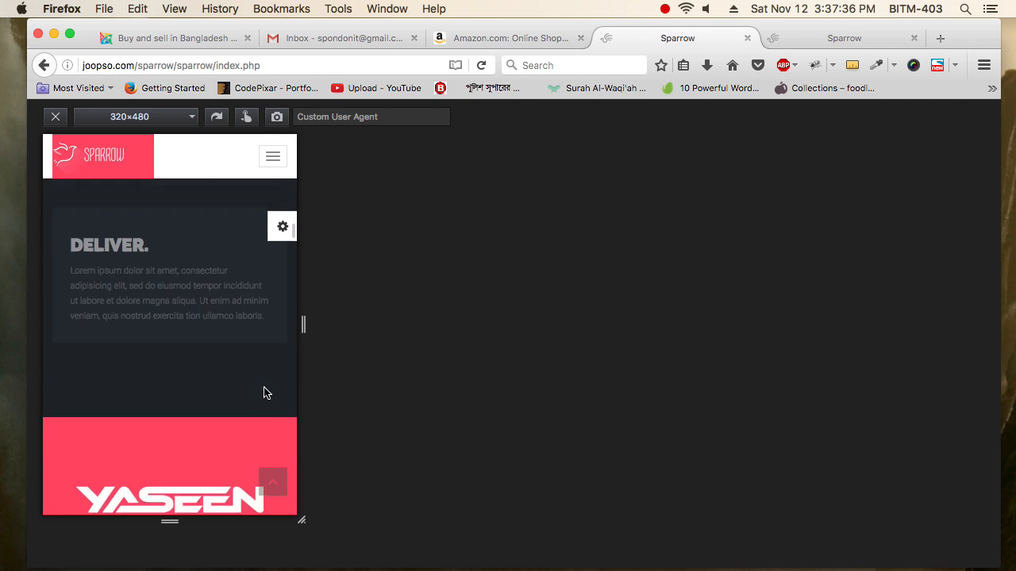
Scroll the phone preview past the footer Important Links to the blog post and team profile.
{"action": "scroll", "scroll_direction": "down", "scroll_amount": 3}
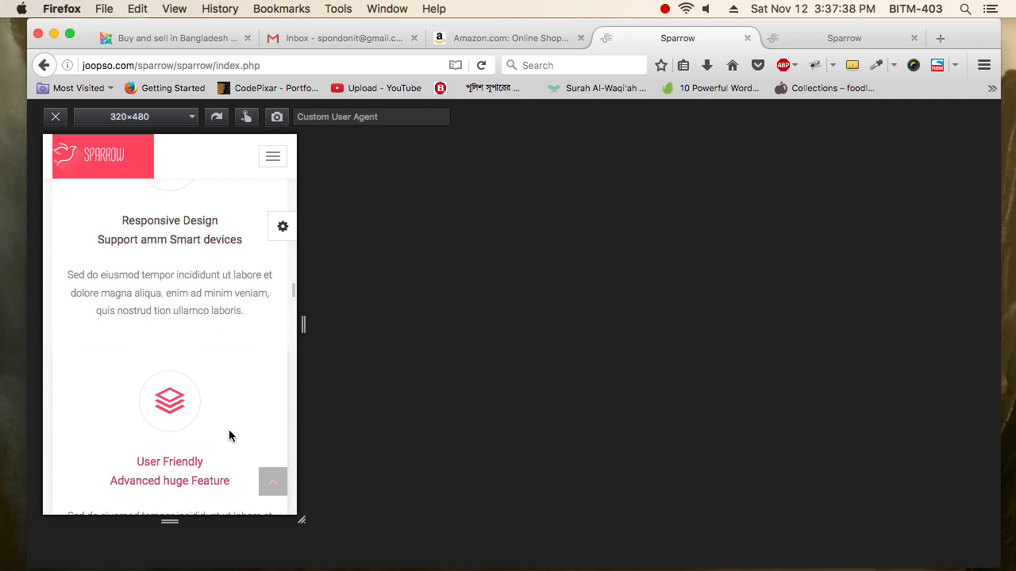
{"action": "scroll", "scroll_direction": "down", "scroll_amount": 3}
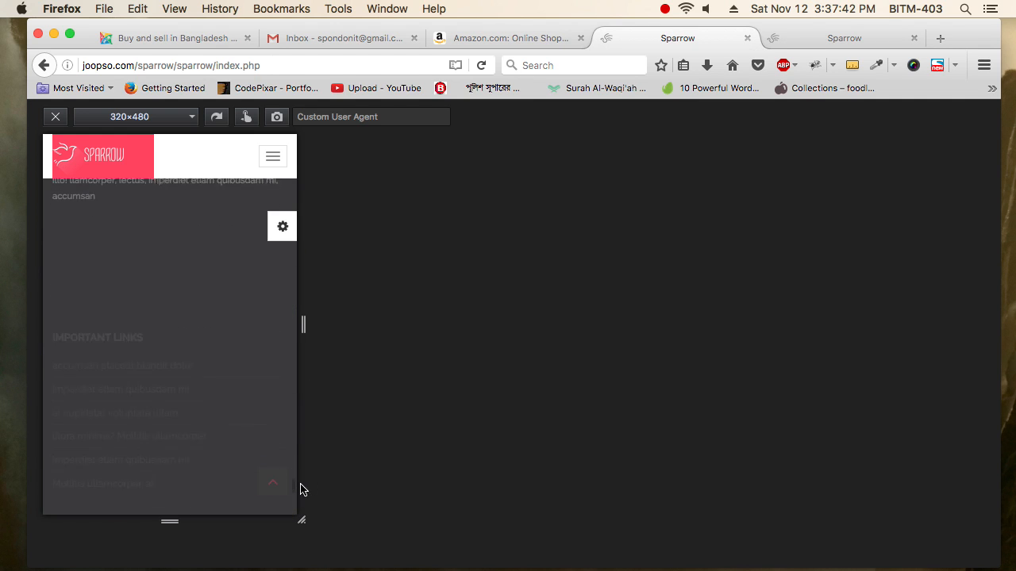
{"action": "scroll", "scroll_direction": "down", "scroll_amount": 3}
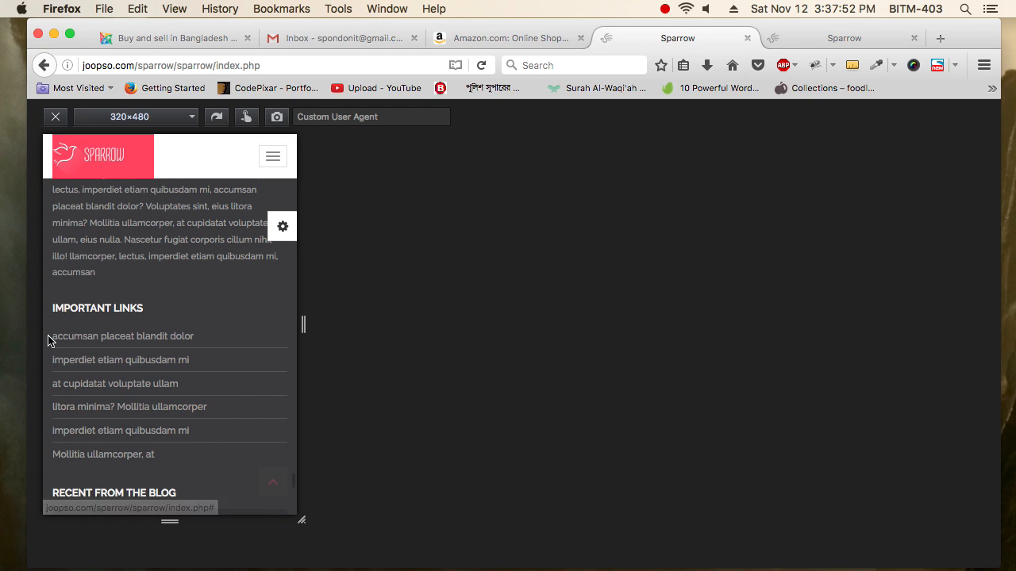
{"action": "mouse_move", "coordinate": [298, 348]}
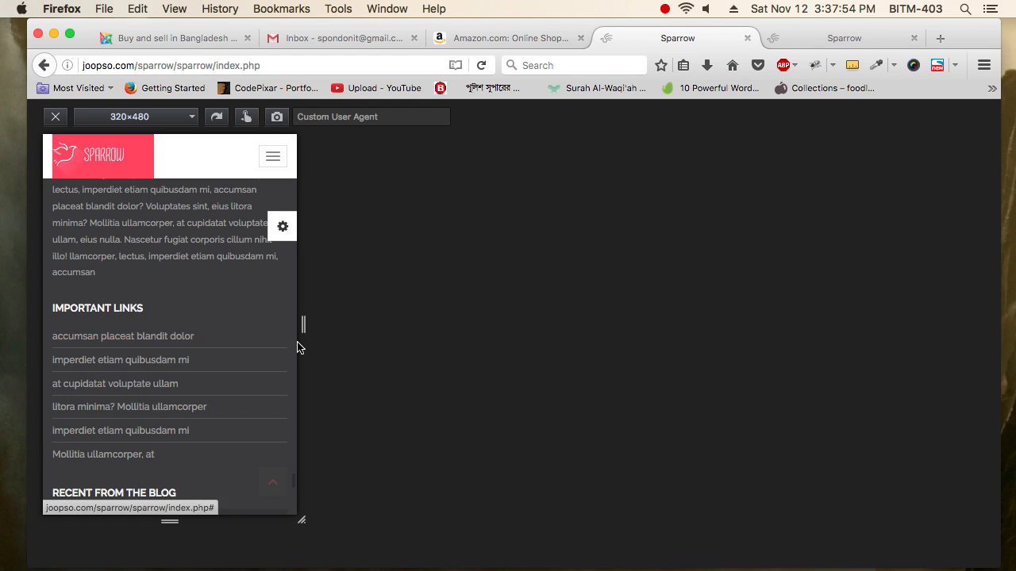
{"action": "mouse_move", "coordinate": [121, 359]}
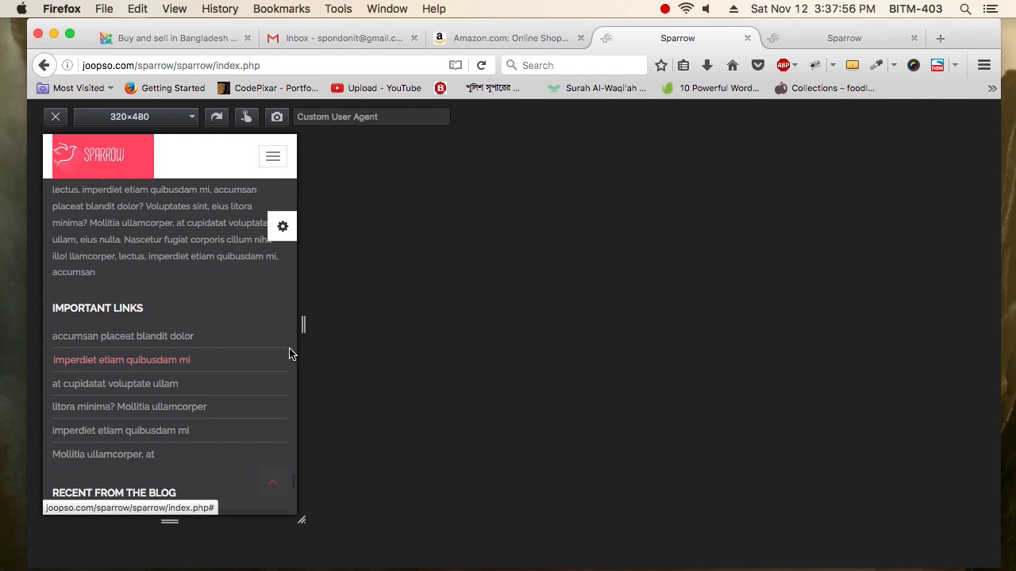
{"action": "mouse_move", "coordinate": [57, 349]}
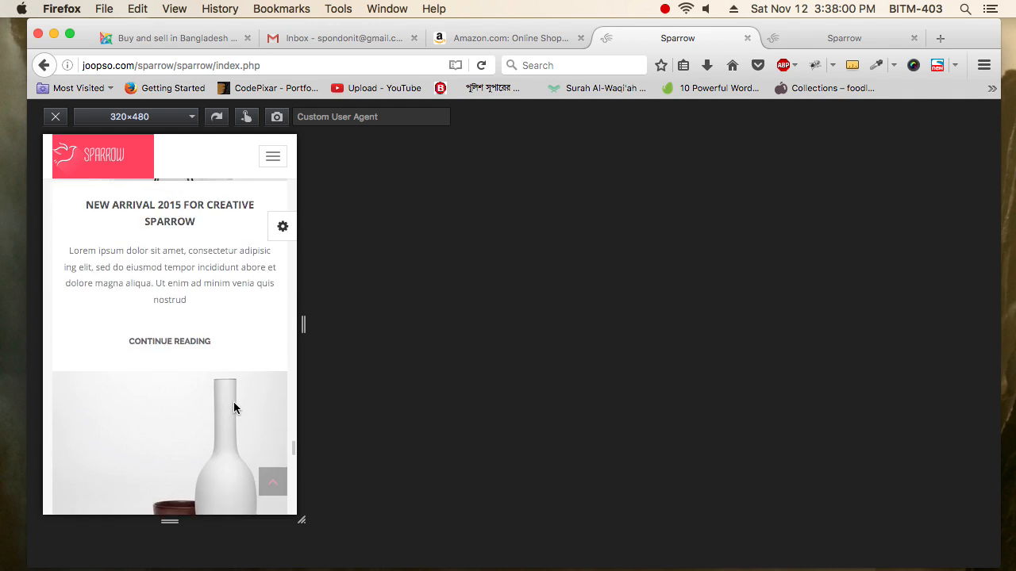
{"action": "scroll", "scroll_direction": "down", "scroll_amount": 3}
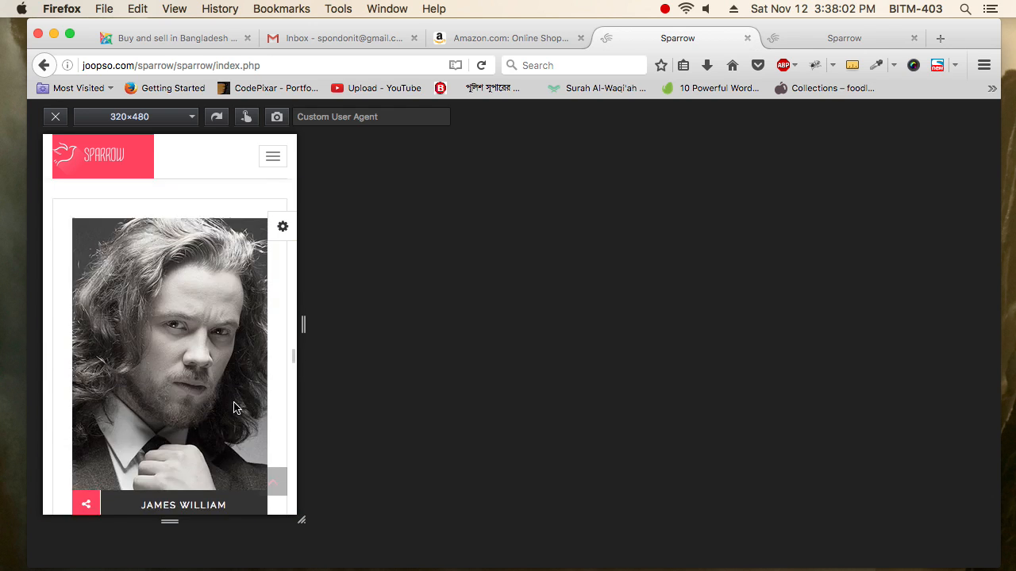
{"action": "scroll", "scroll_direction": "down", "scroll_amount": 3}
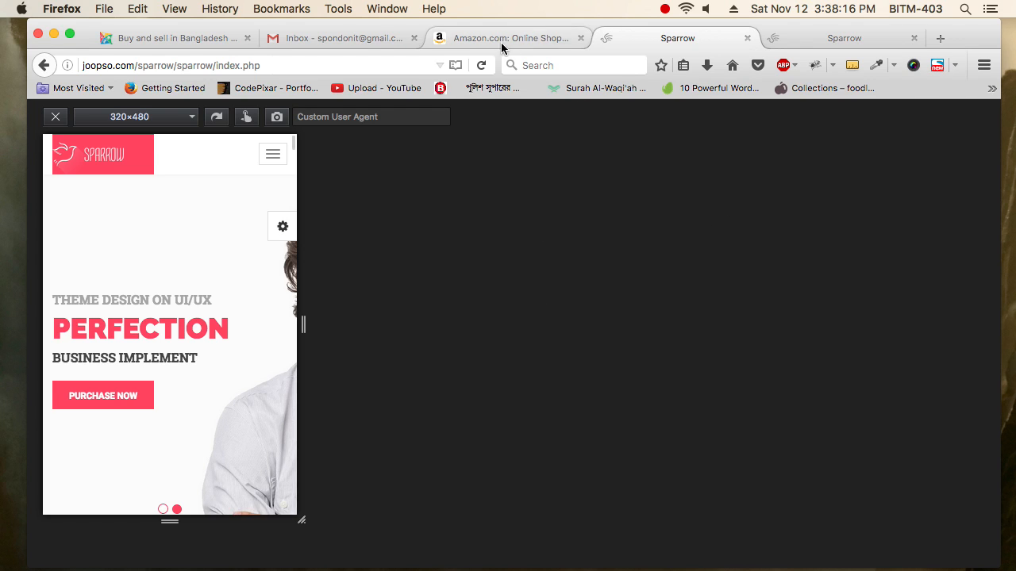
Switch to the Amazon.com tab and expand the Departments list over the Echo Dot banner.
{"action": "left_click", "coordinate": [508, 38]}
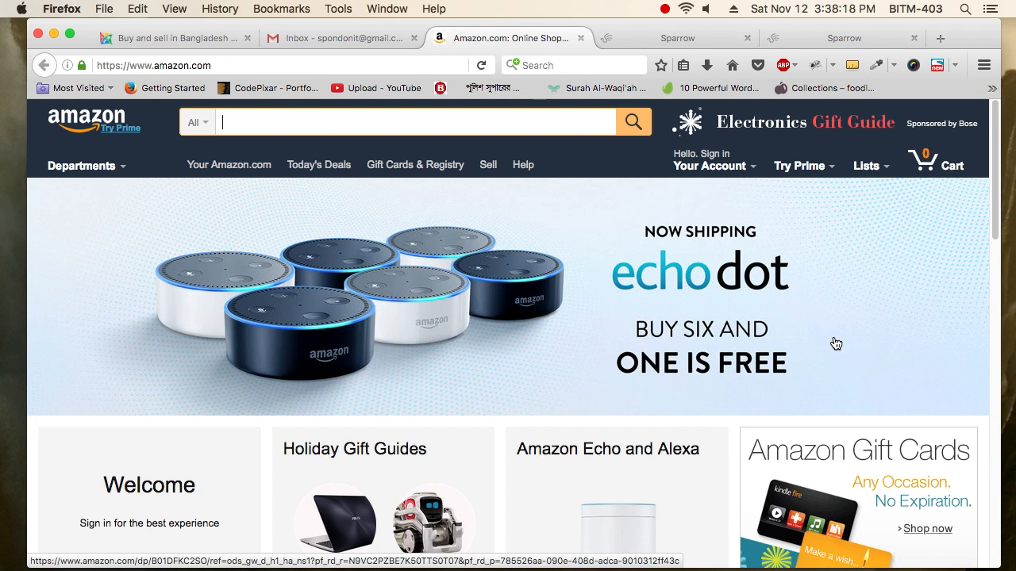
{"action": "mouse_move", "coordinate": [61, 121]}
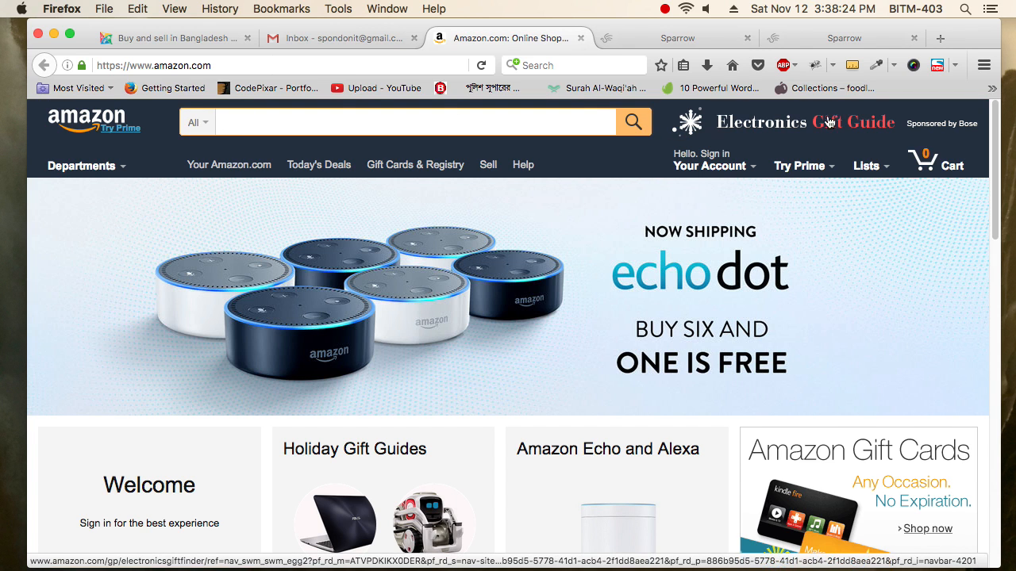
{"action": "left_click", "coordinate": [712, 167]}
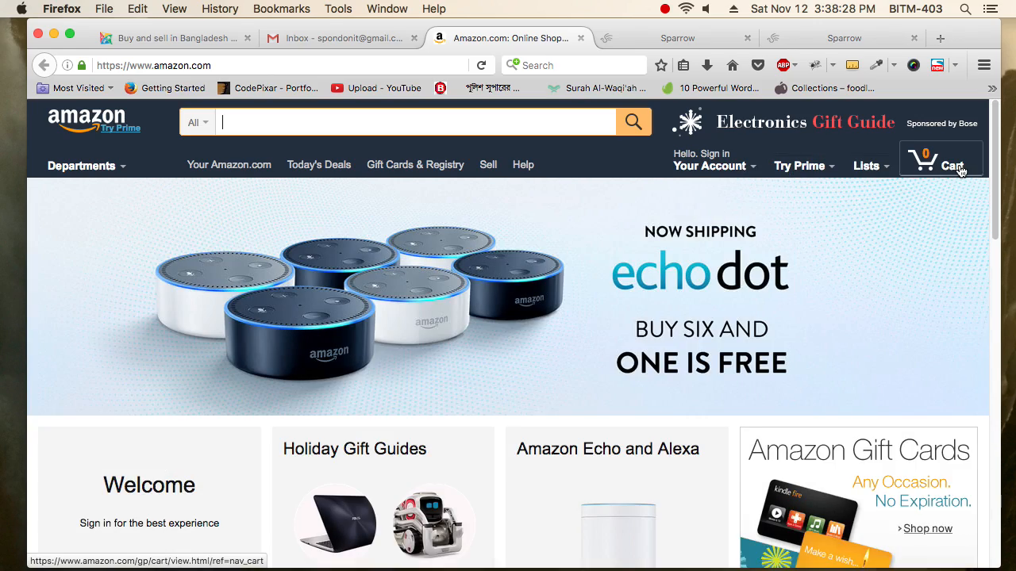
{"action": "left_click", "coordinate": [83, 165]}
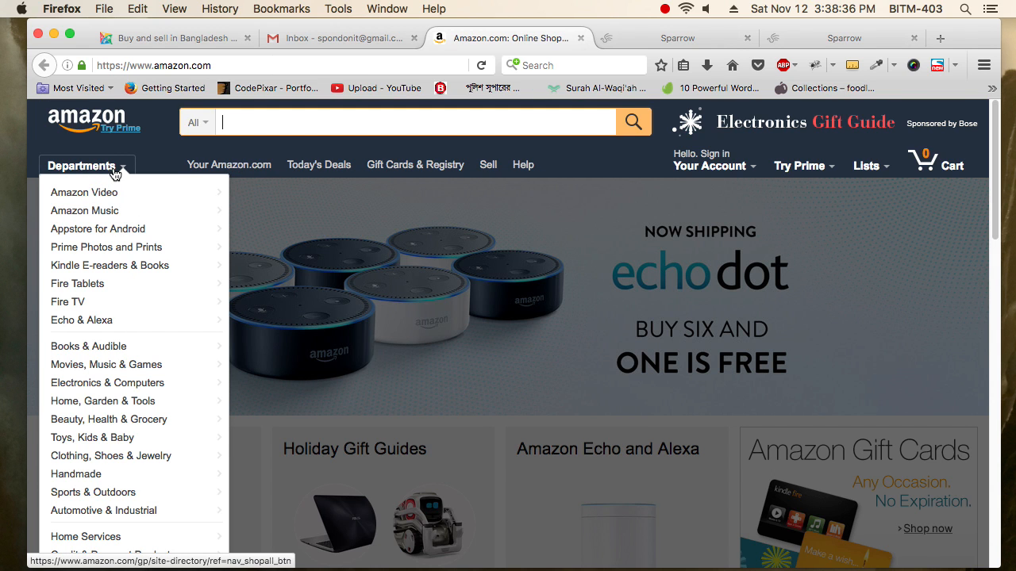
{"action": "mouse_move", "coordinate": [109, 364]}
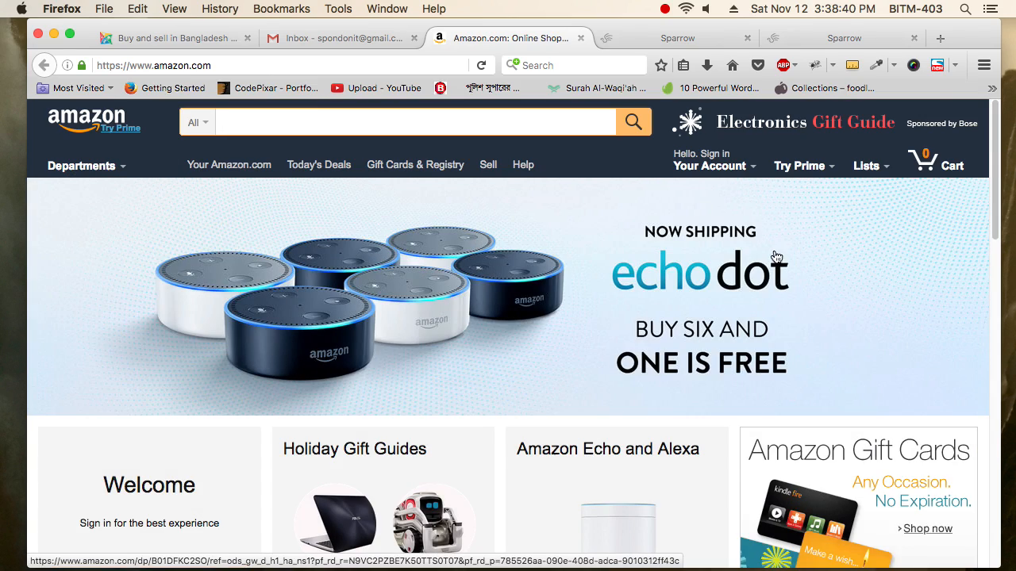
{"action": "mouse_move", "coordinate": [586, 311]}
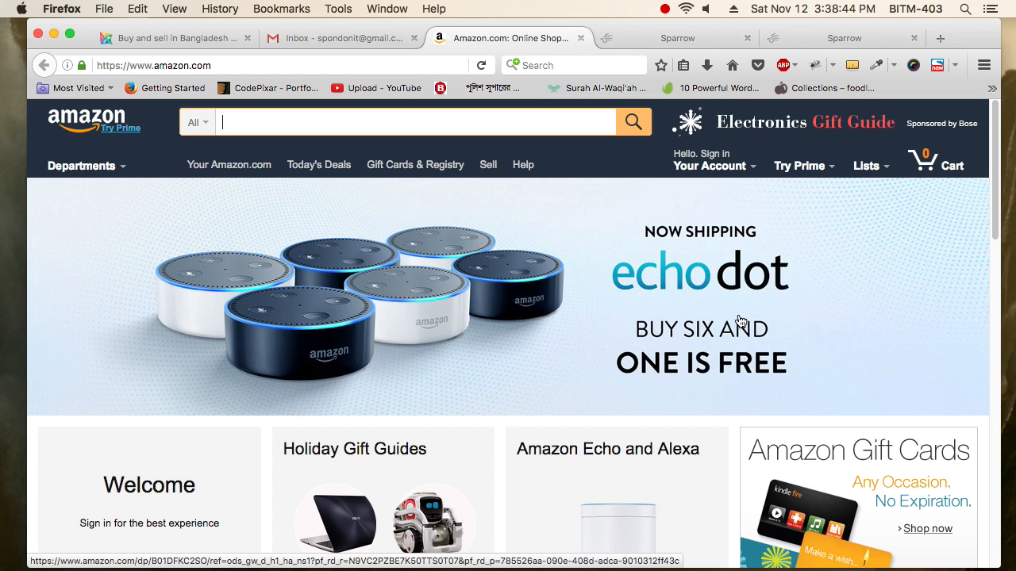
{"action": "scroll", "scroll_direction": "down", "scroll_amount": 3}
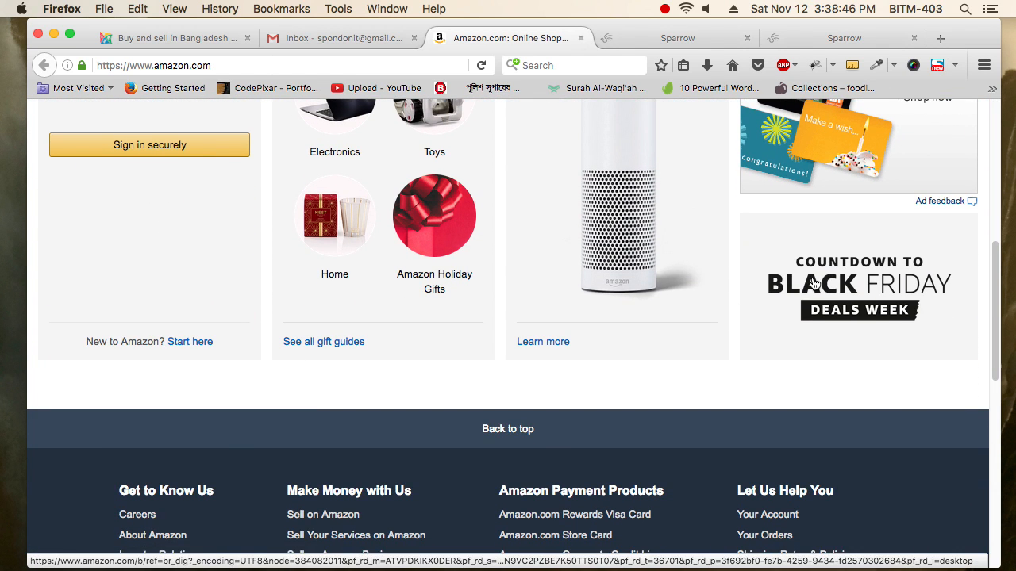
{"action": "scroll", "scroll_direction": "down", "scroll_amount": 3}
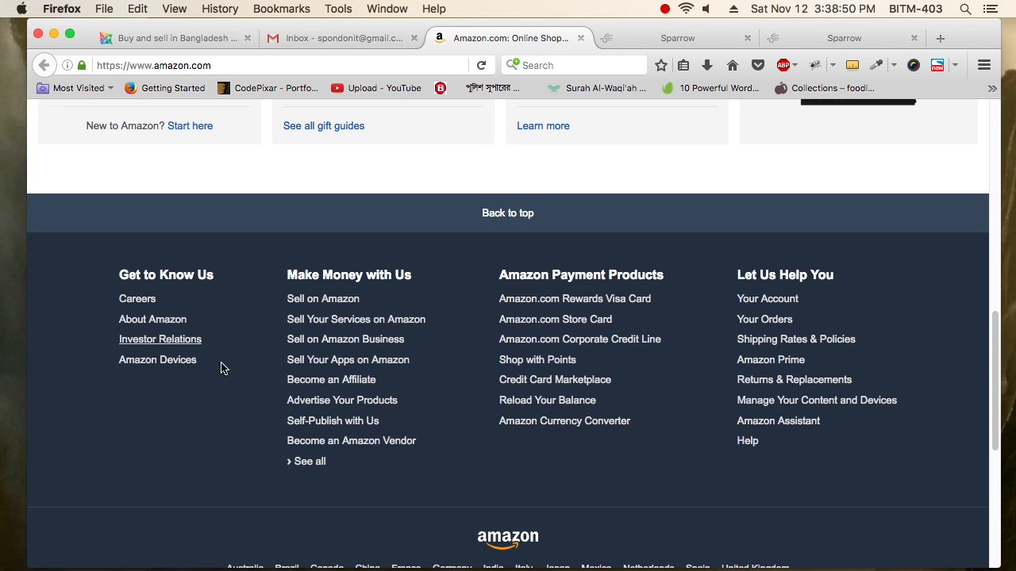
{"action": "scroll", "scroll_direction": "down", "scroll_amount": 3}
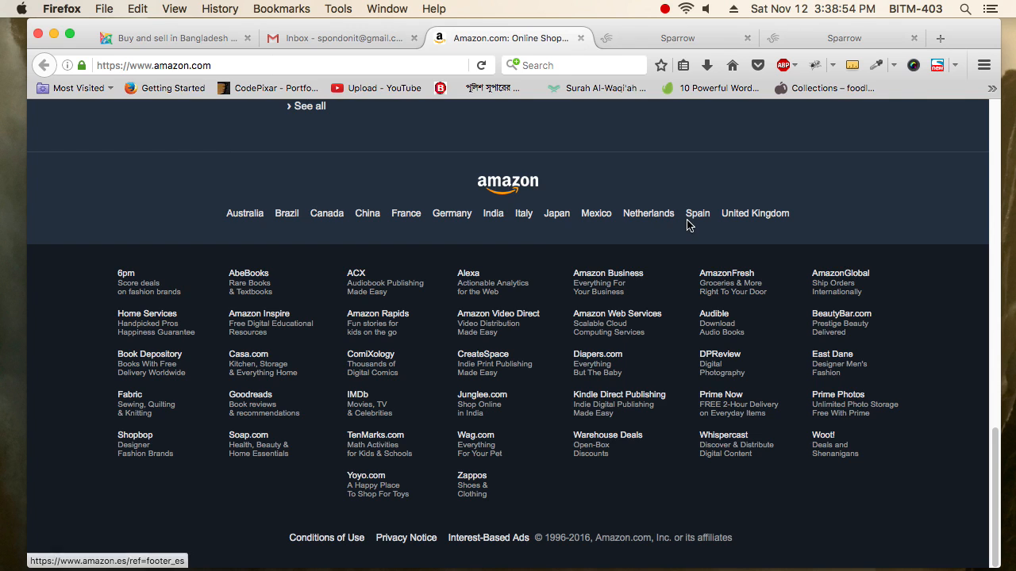
{"action": "mouse_move", "coordinate": [663, 266]}
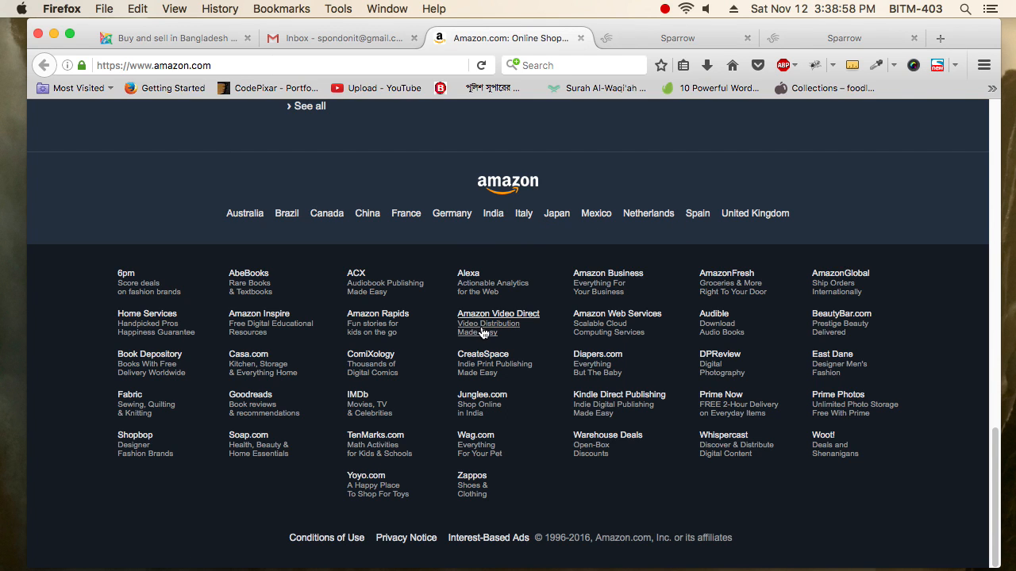
{"action": "mouse_move", "coordinate": [444, 206]}
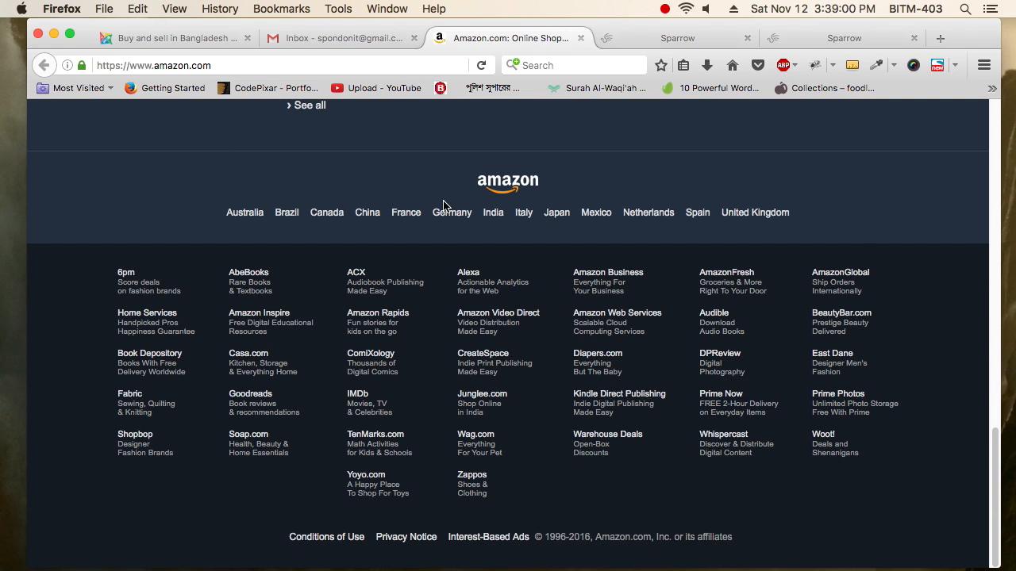
{"action": "mouse_move", "coordinate": [459, 205]}
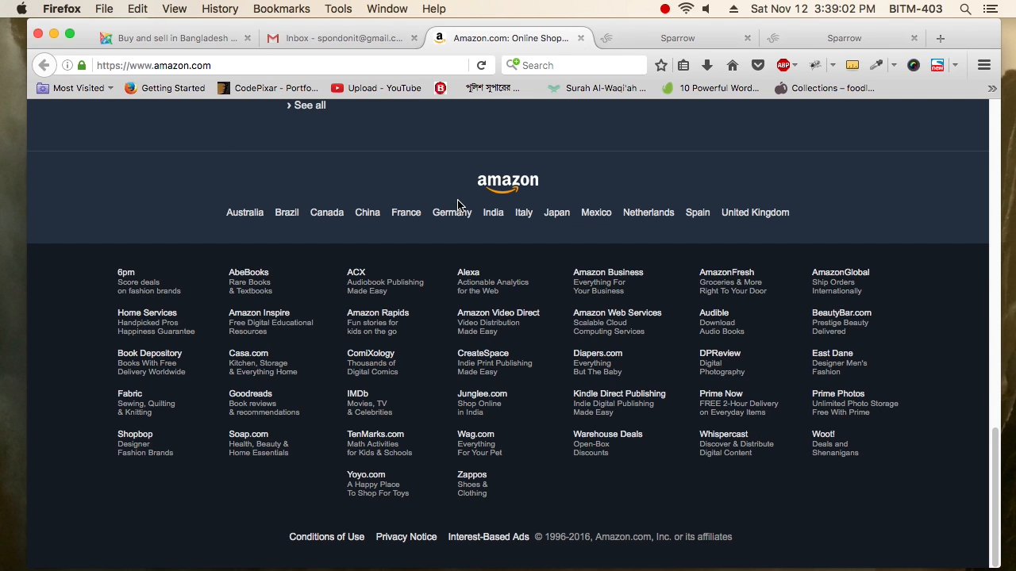
{"action": "mouse_move", "coordinate": [685, 163]}
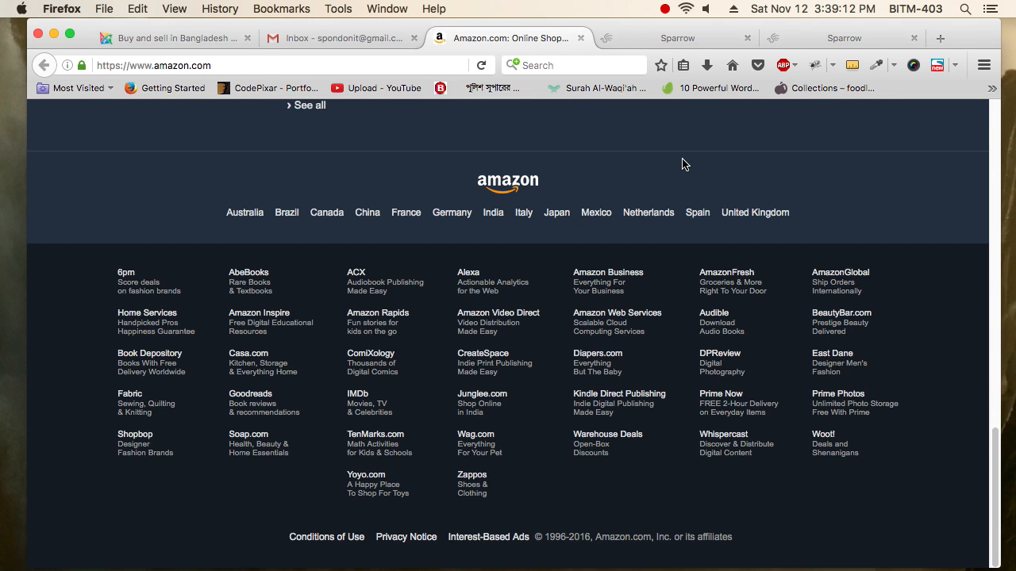
{"action": "key", "text": "cmd+tab"}
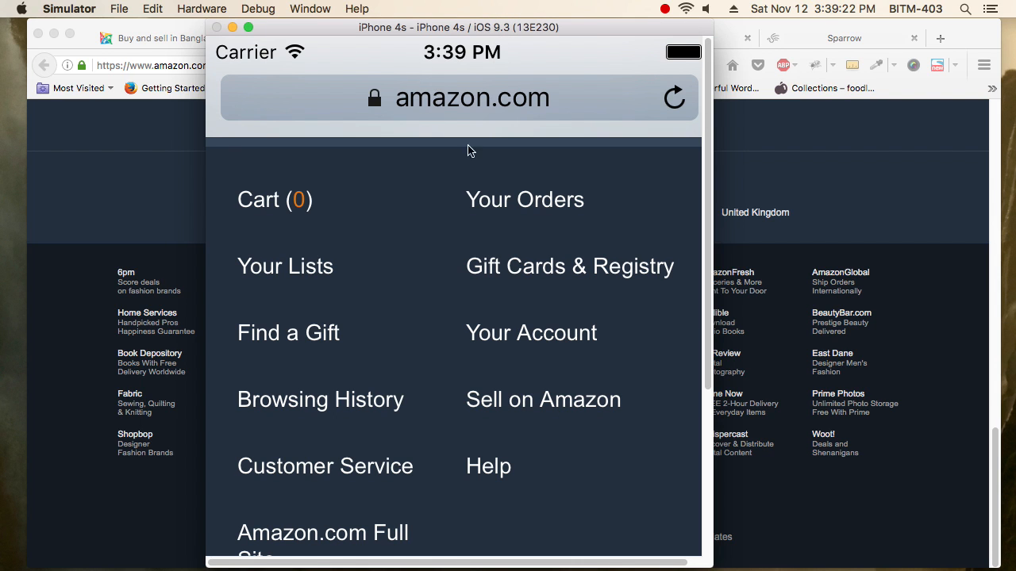
Scroll the mobile Amazon page briefly, then jump back to its header, search bar and Echo Dot banner.
{"action": "scroll", "scroll_direction": "down", "scroll_amount": 3}
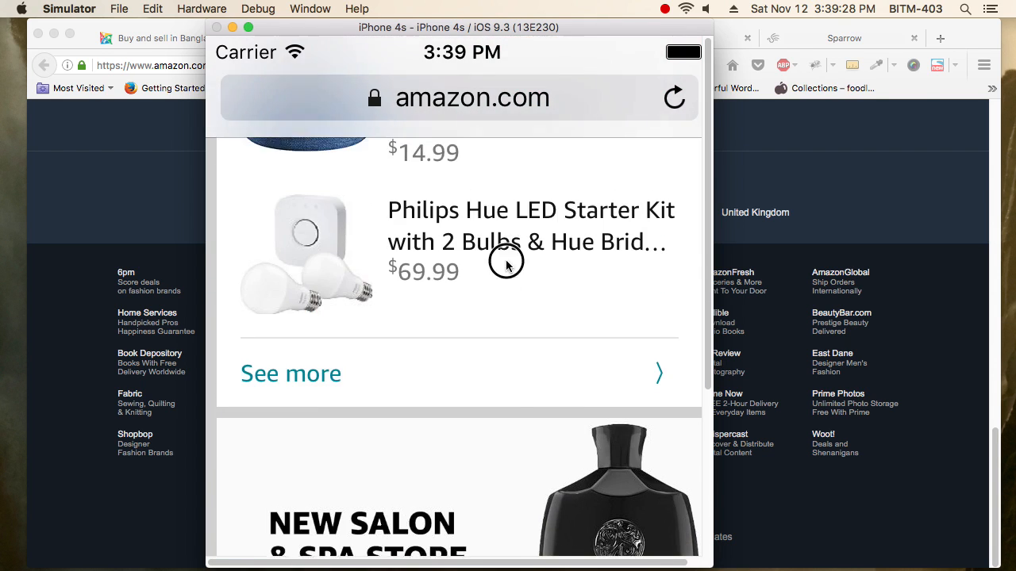
{"action": "scroll", "scroll_direction": "down", "scroll_amount": 3}
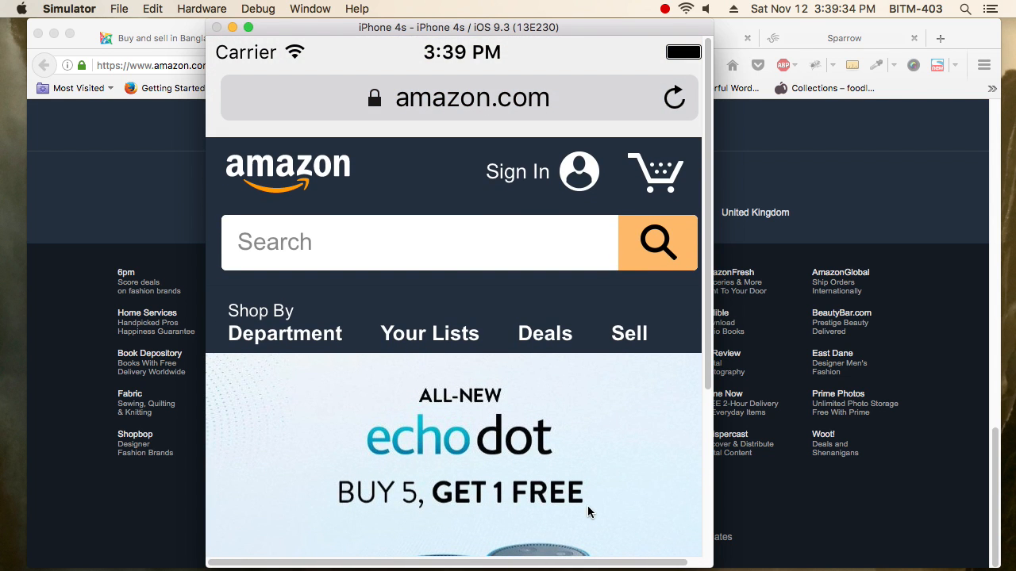
{"action": "left_click", "coordinate": [508, 27]}
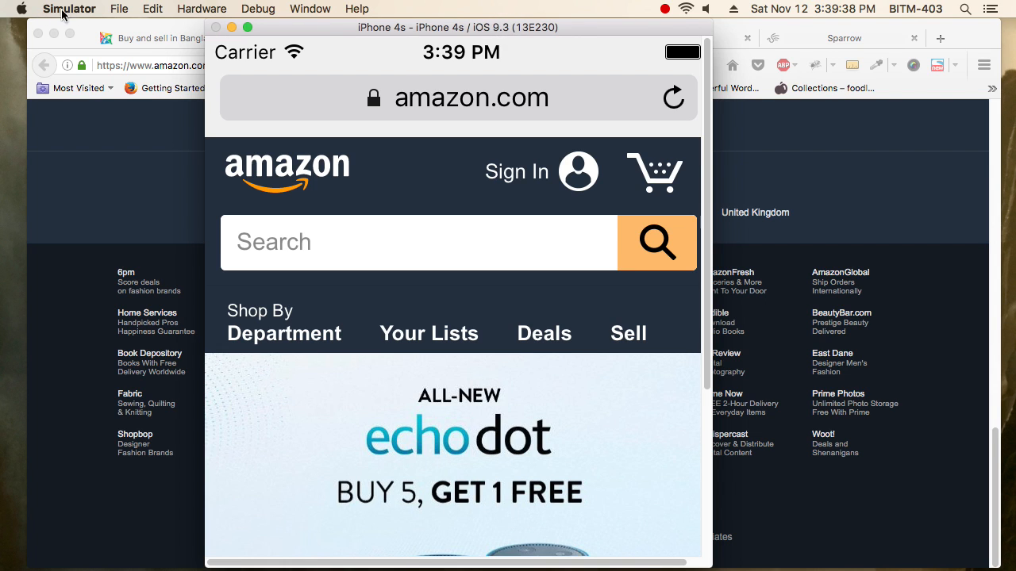
{"action": "mouse_move", "coordinate": [71, 19]}
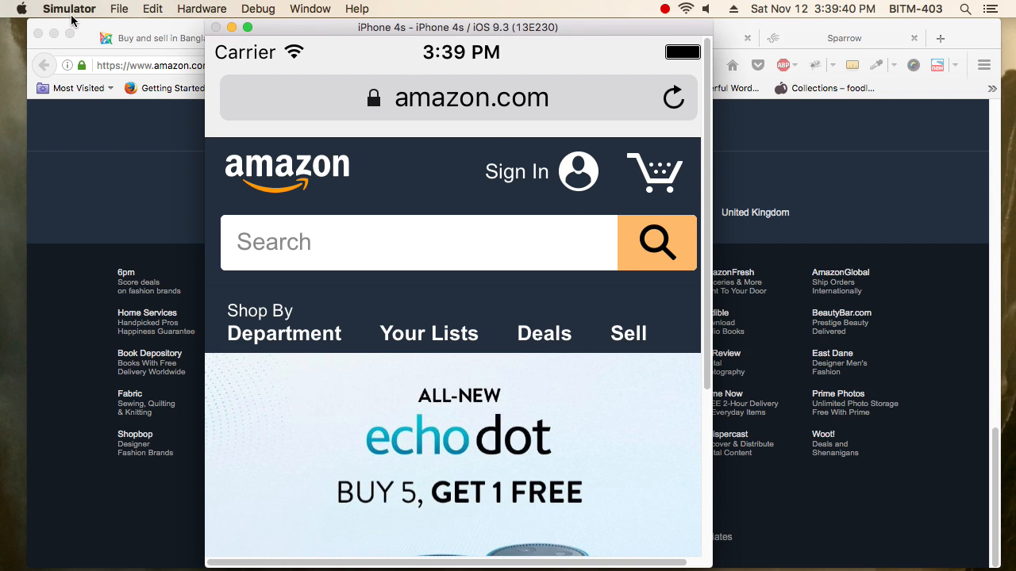
{"action": "mouse_move", "coordinate": [564, 144]}
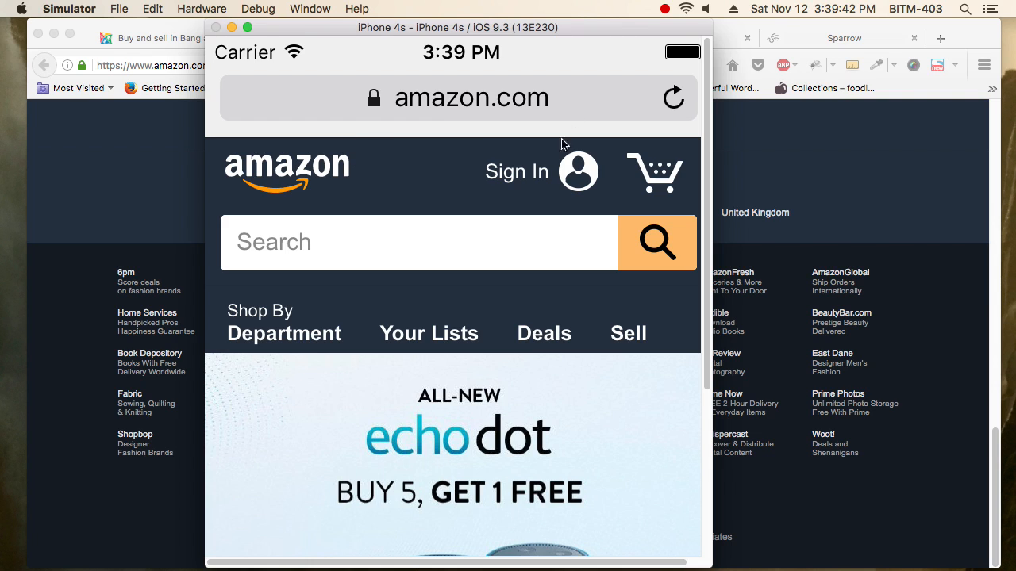
{"action": "mouse_move", "coordinate": [499, 121]}
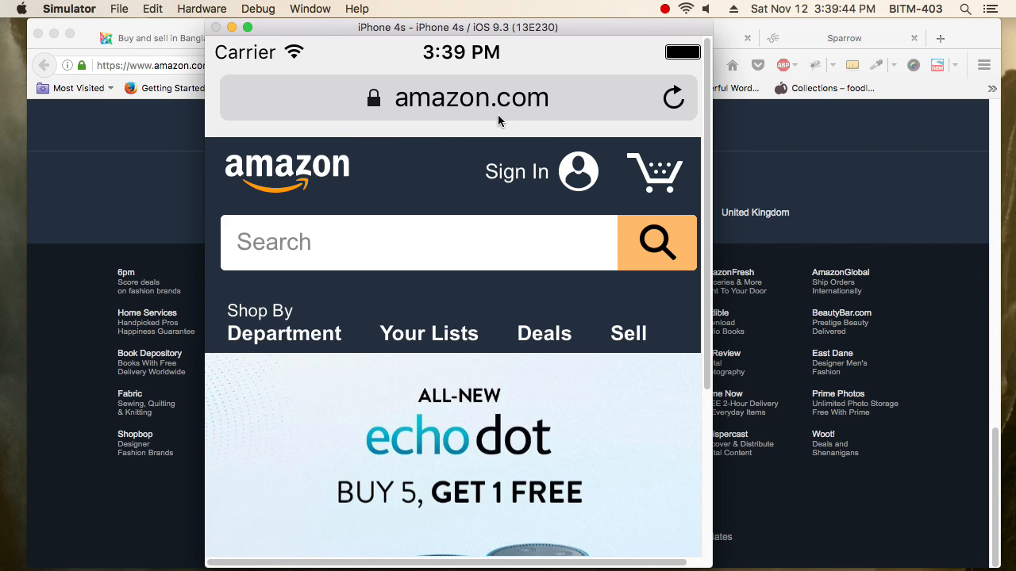
{"action": "mouse_move", "coordinate": [346, 197]}
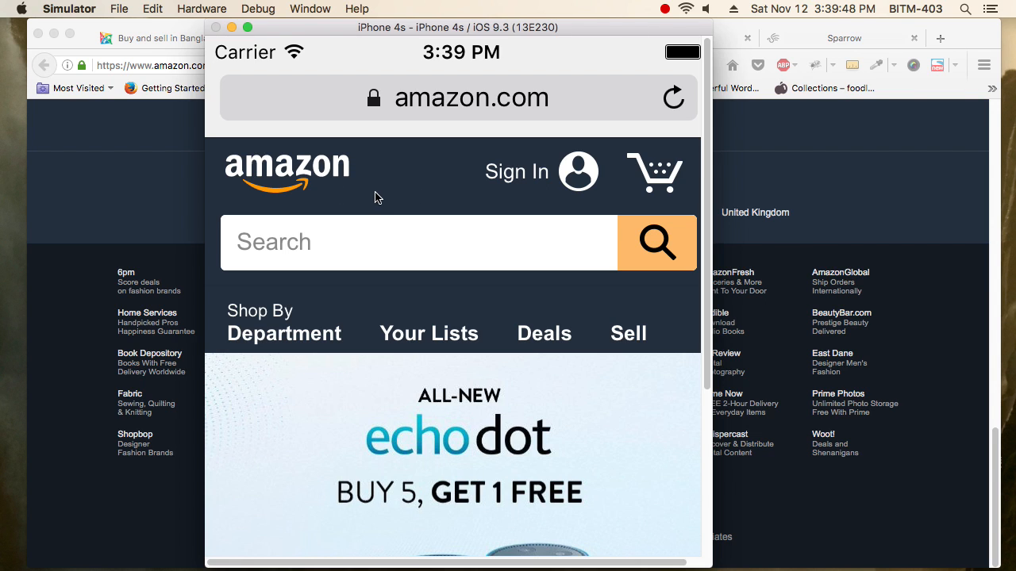
{"action": "mouse_move", "coordinate": [531, 174]}
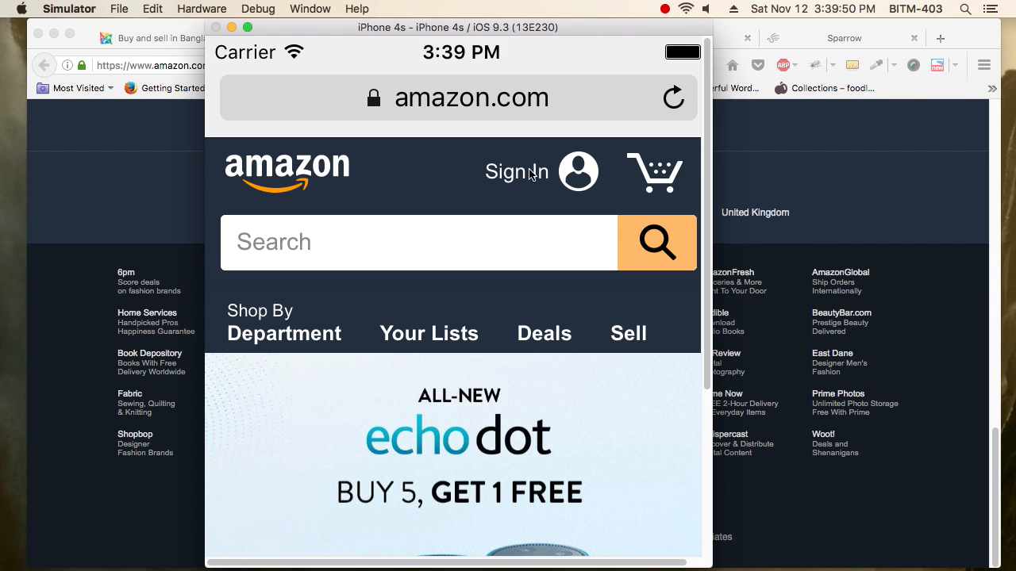
{"action": "mouse_move", "coordinate": [681, 178]}
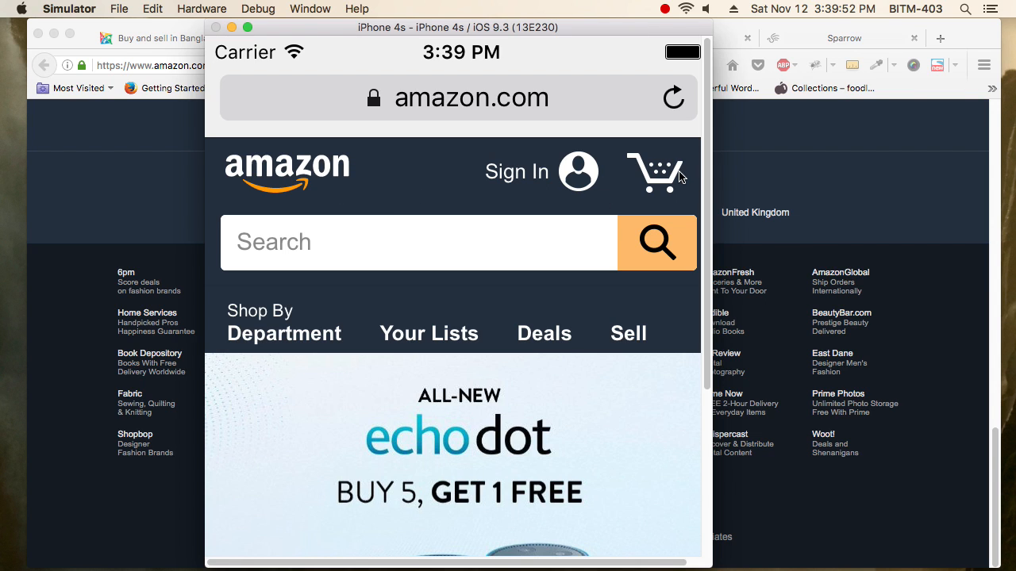
{"action": "mouse_move", "coordinate": [667, 185]}
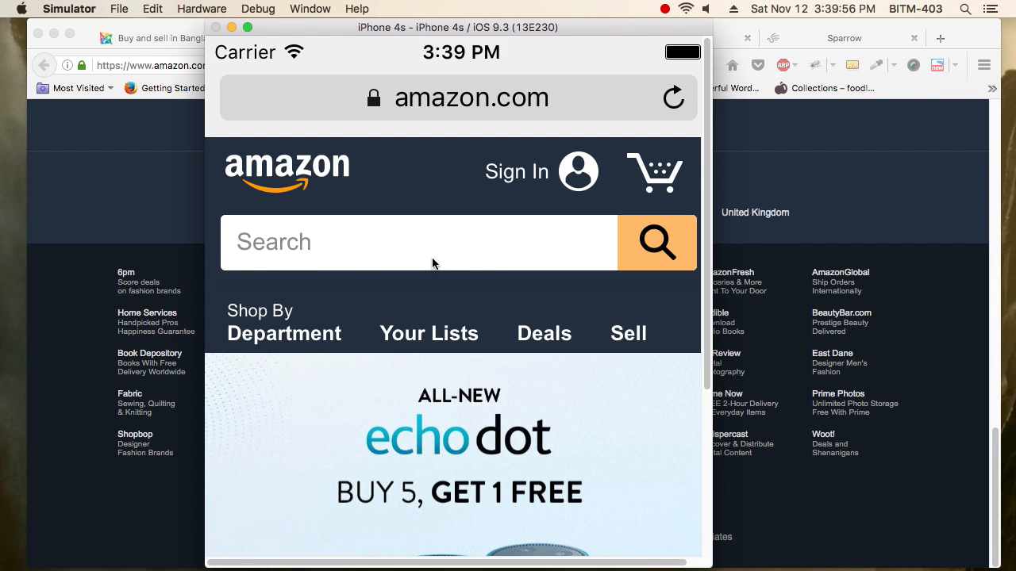
{"action": "mouse_move", "coordinate": [470, 152]}
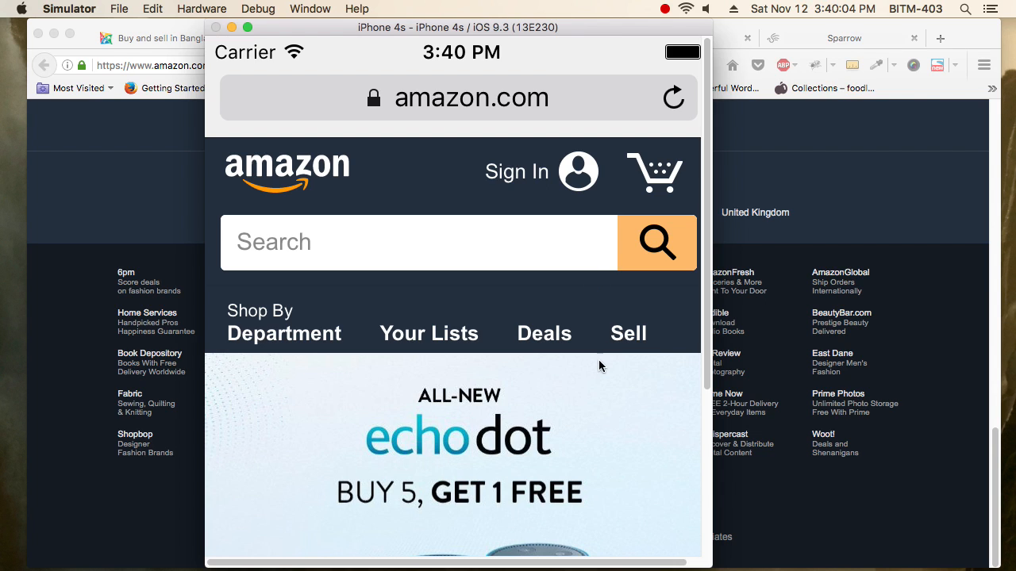
{"action": "mouse_move", "coordinate": [603, 394]}
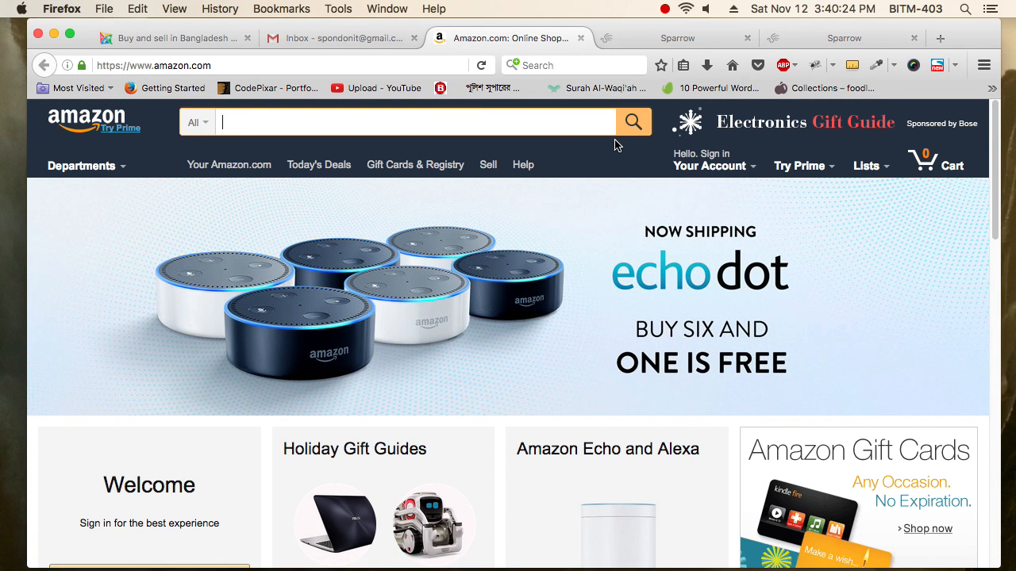
Return Firefox to the top of the desktop Amazon homepage showing its header and Echo Dot banner.
{"action": "type", "text": "la"}
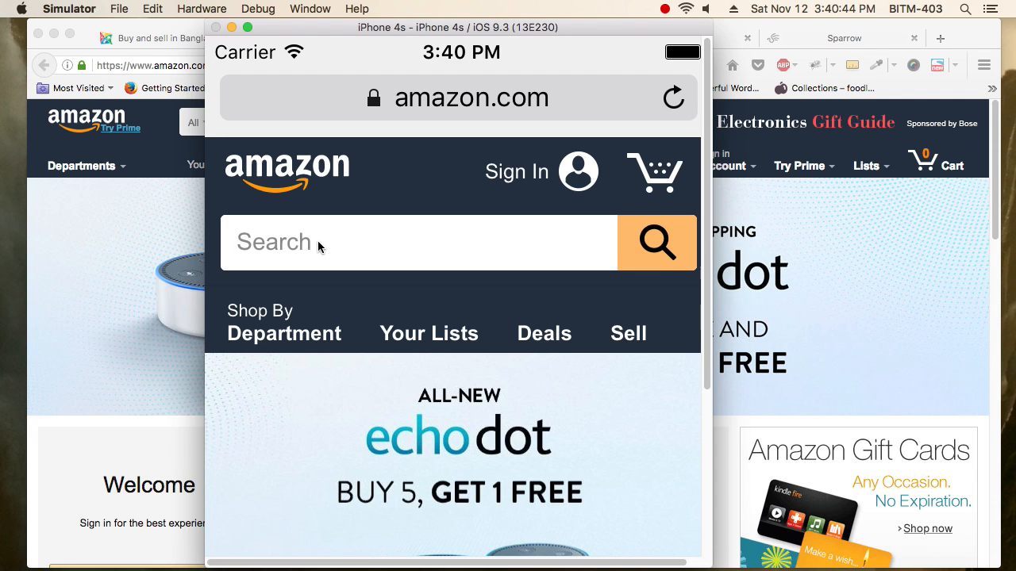
Activate the mobile search field, then scroll past deals and Prime movies to the footer with Conditions of Use.
{"action": "left_click", "coordinate": [413, 241]}
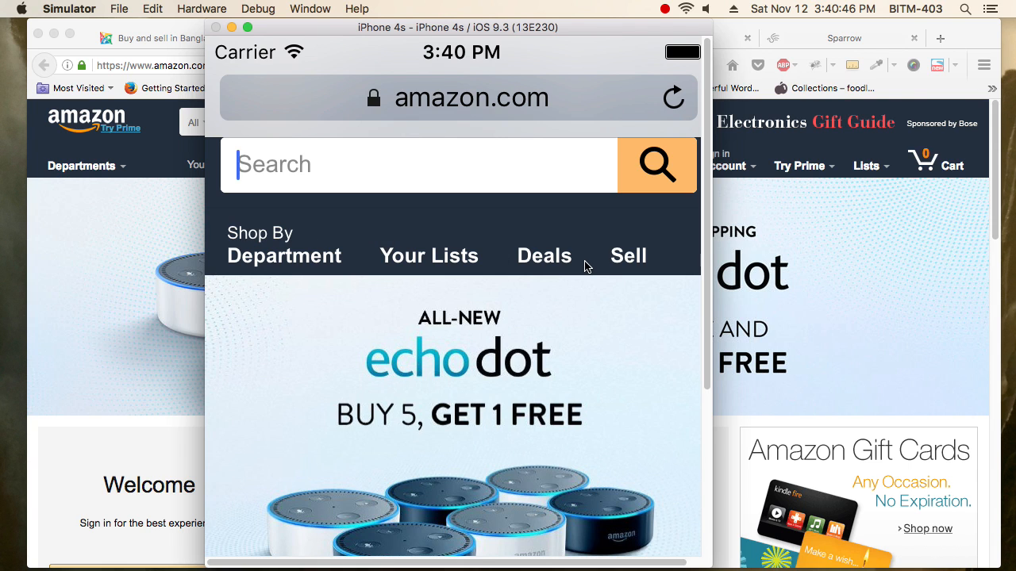
{"action": "mouse_move", "coordinate": [511, 347]}
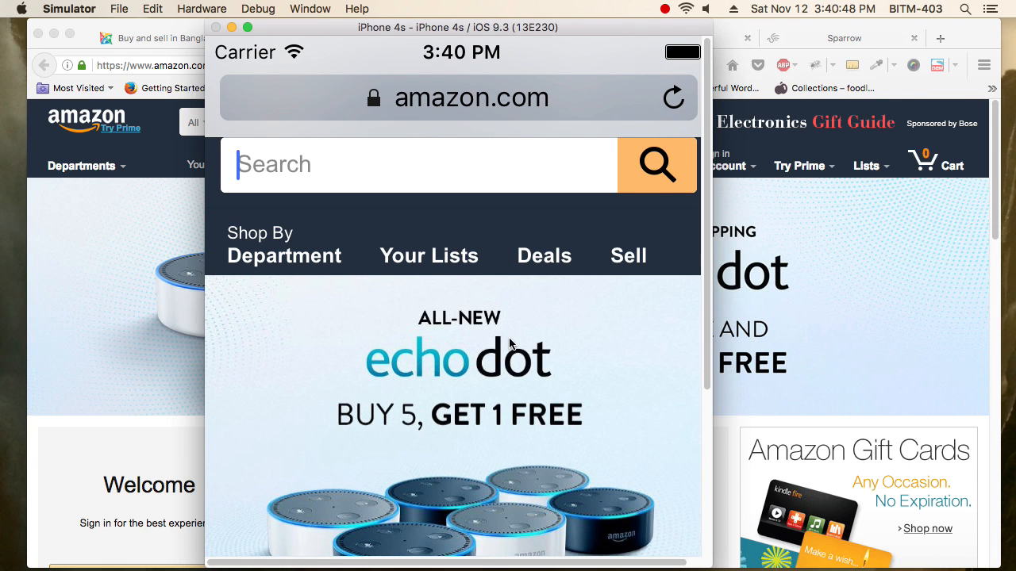
{"action": "scroll", "scroll_direction": "down", "scroll_amount": 3}
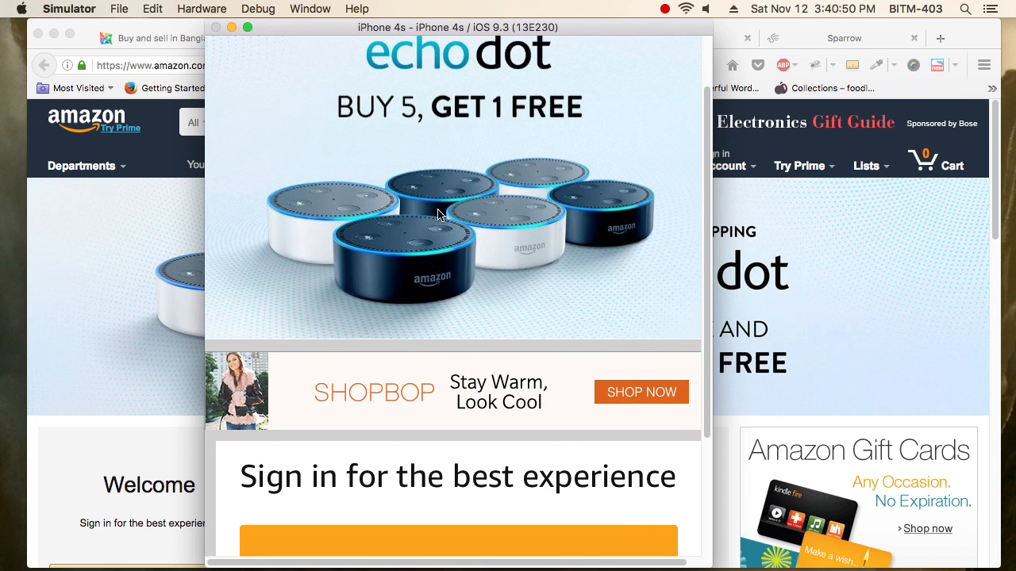
{"action": "scroll", "scroll_direction": "down", "scroll_amount": 3}
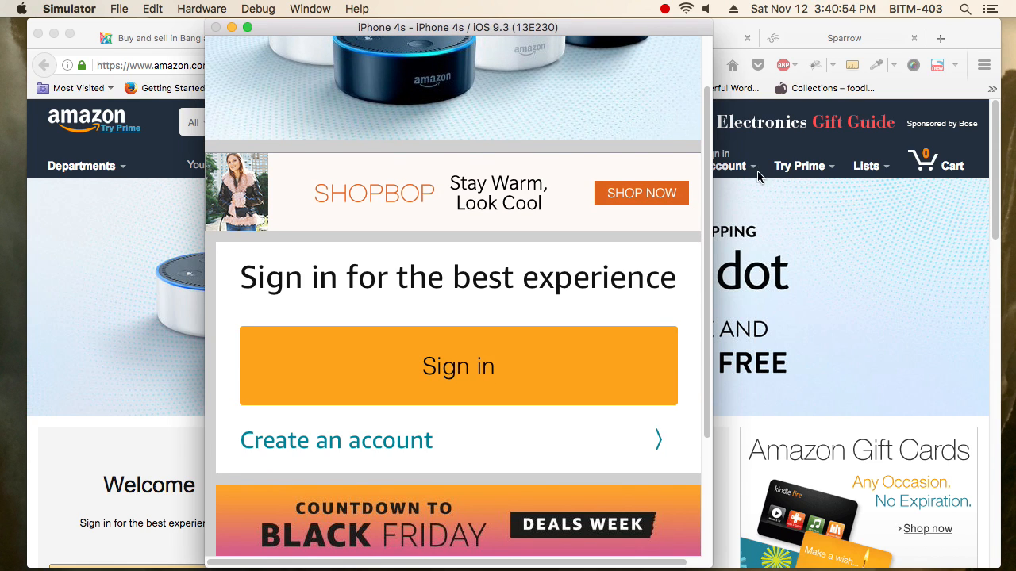
{"action": "mouse_move", "coordinate": [476, 303]}
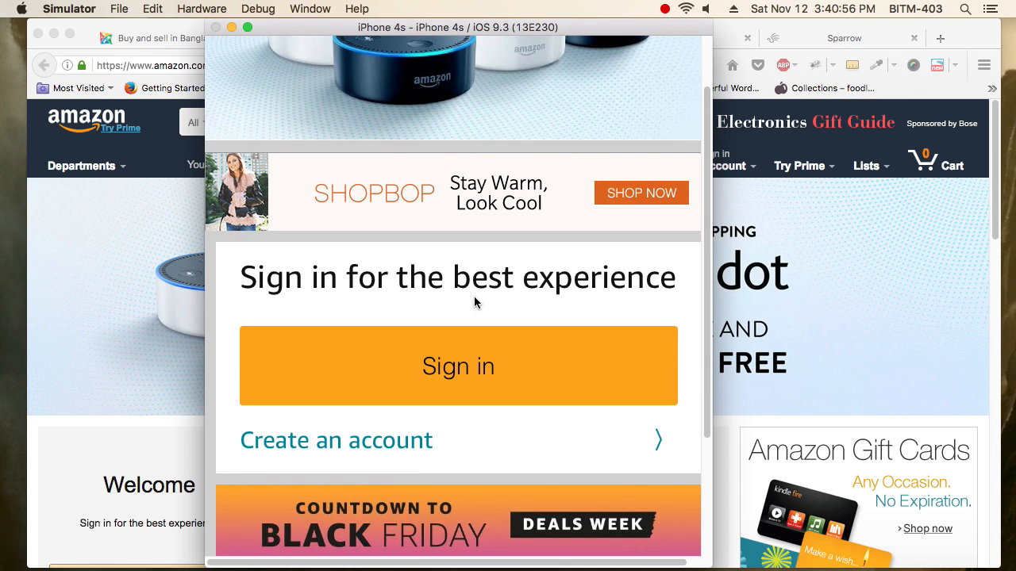
{"action": "scroll", "scroll_direction": "down", "scroll_amount": 3}
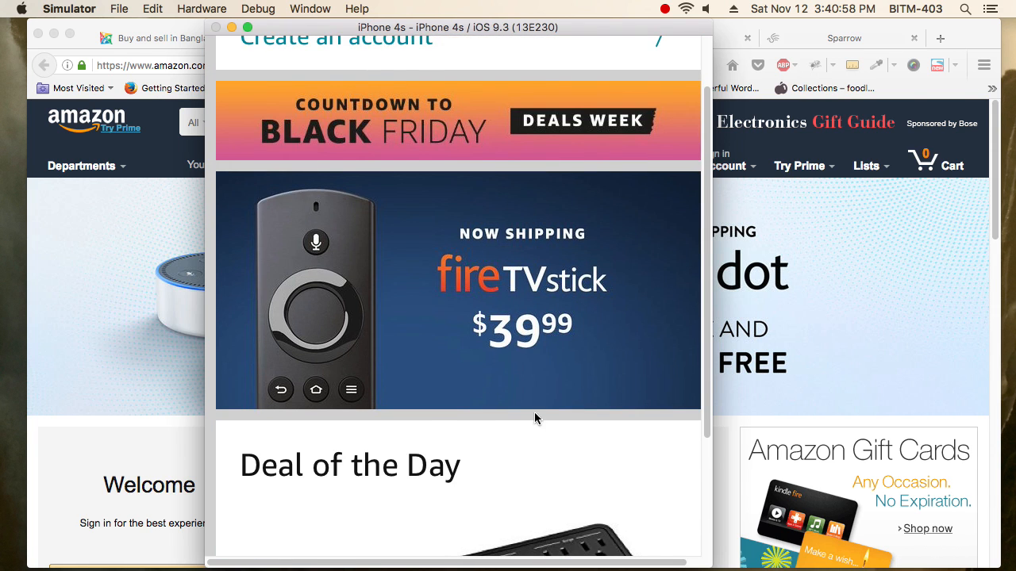
{"action": "scroll", "scroll_direction": "down", "scroll_amount": 3}
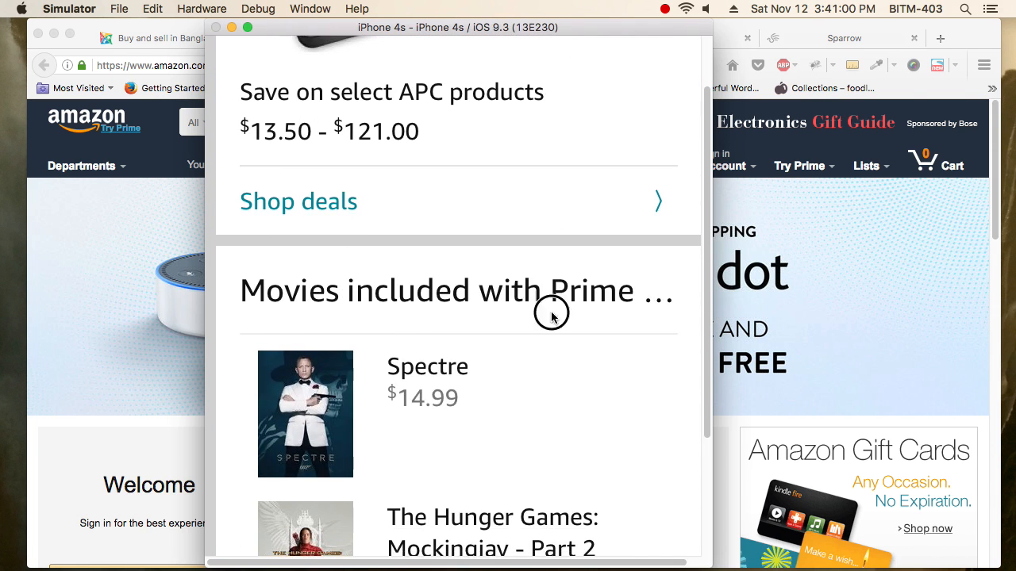
{"action": "scroll", "scroll_direction": "down", "scroll_amount": 3}
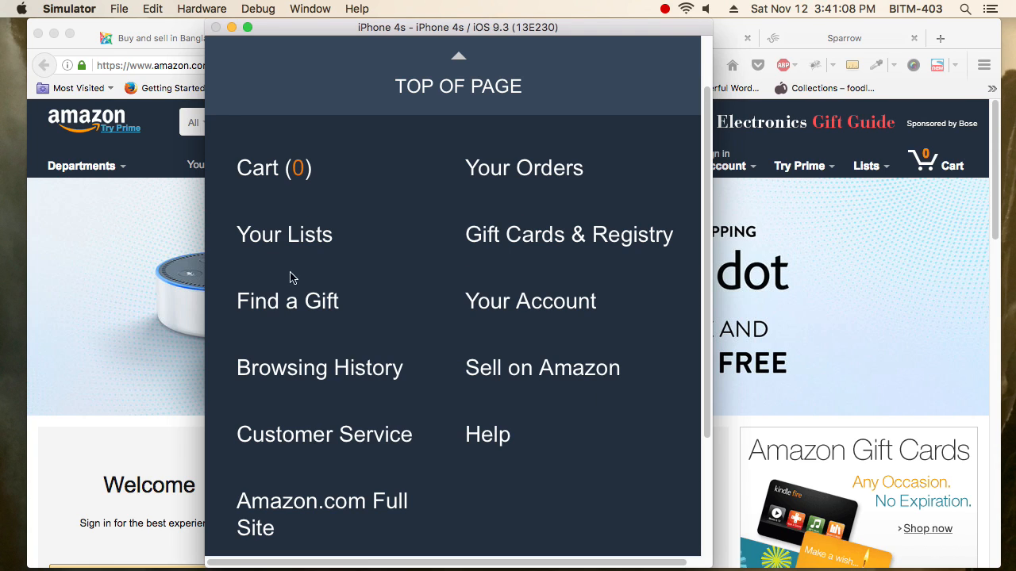
{"action": "mouse_move", "coordinate": [406, 403]}
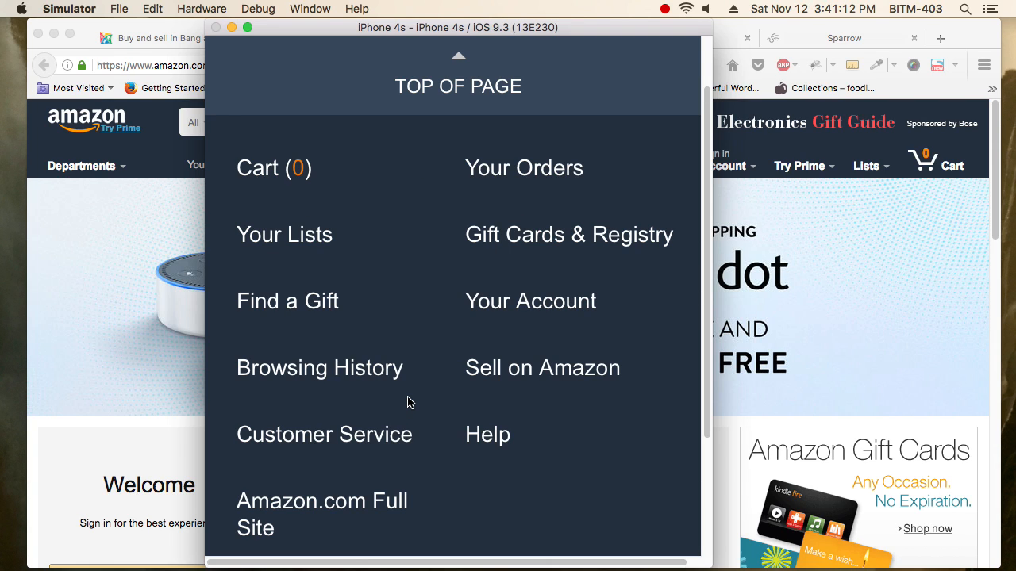
{"action": "mouse_move", "coordinate": [597, 382]}
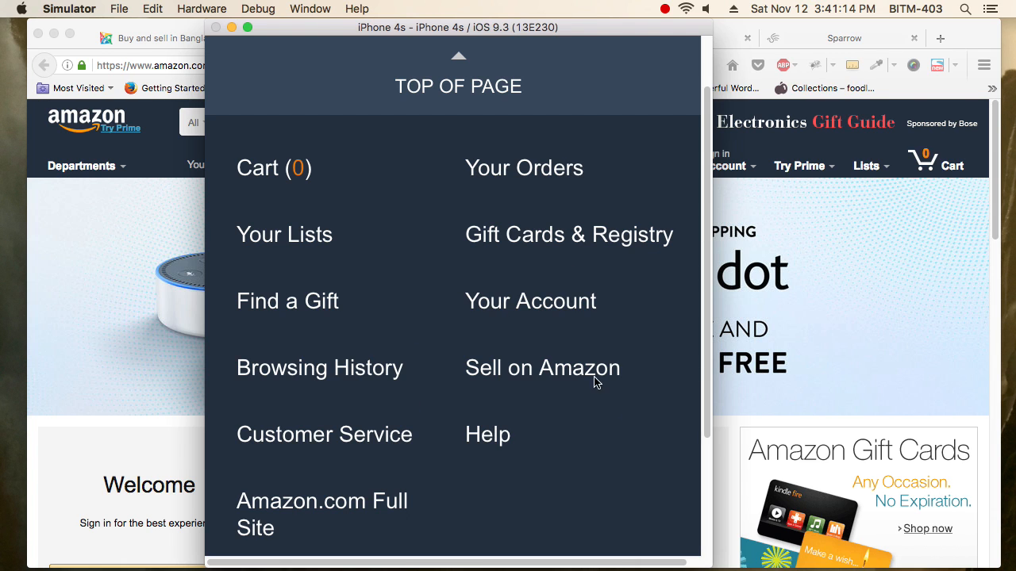
{"action": "scroll", "scroll_direction": "down", "scroll_amount": 3}
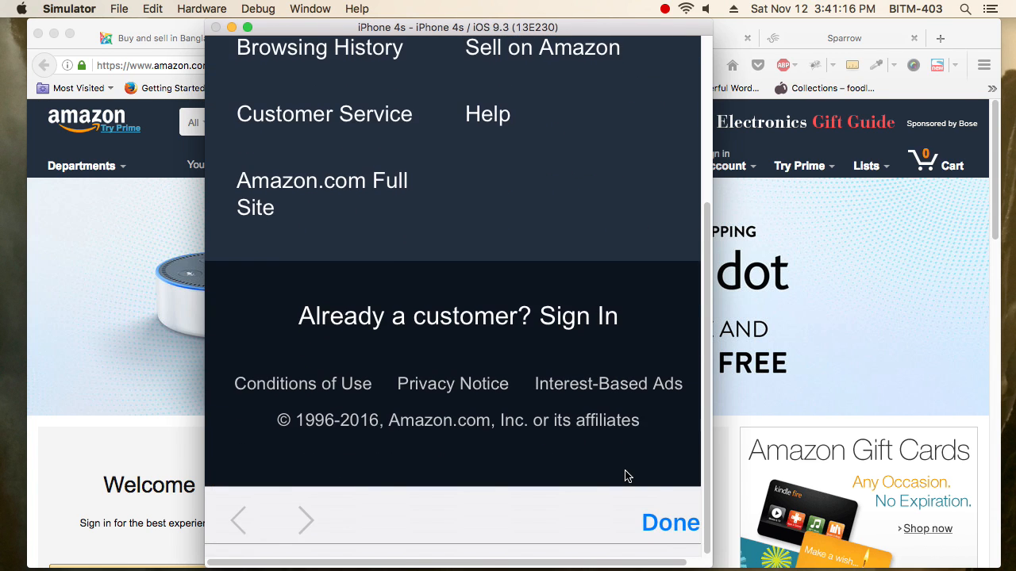
{"action": "mouse_move", "coordinate": [457, 420]}
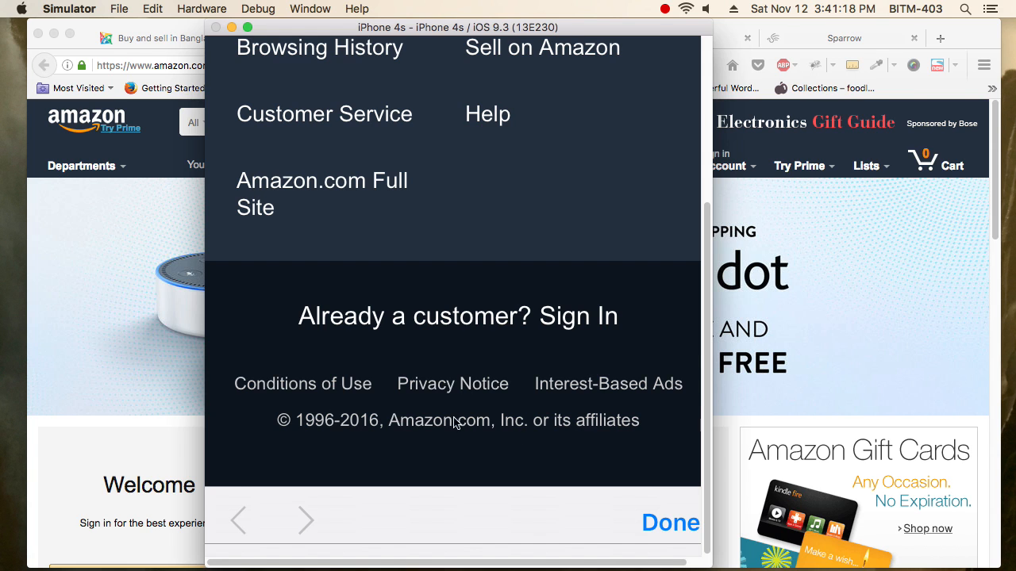
{"action": "mouse_move", "coordinate": [759, 419]}
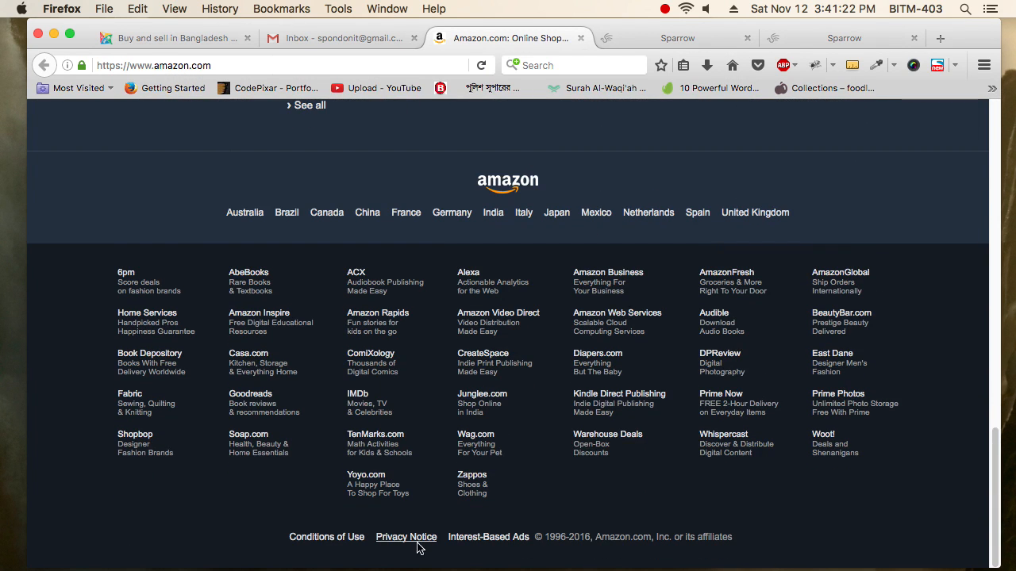
{"action": "mouse_move", "coordinate": [526, 194]}
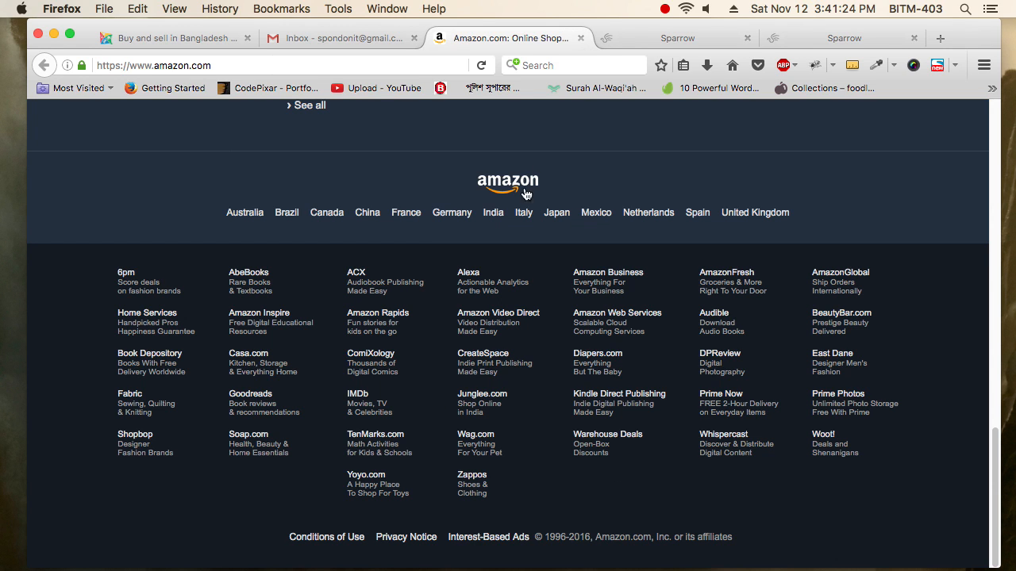
{"action": "mouse_move", "coordinate": [651, 381]}
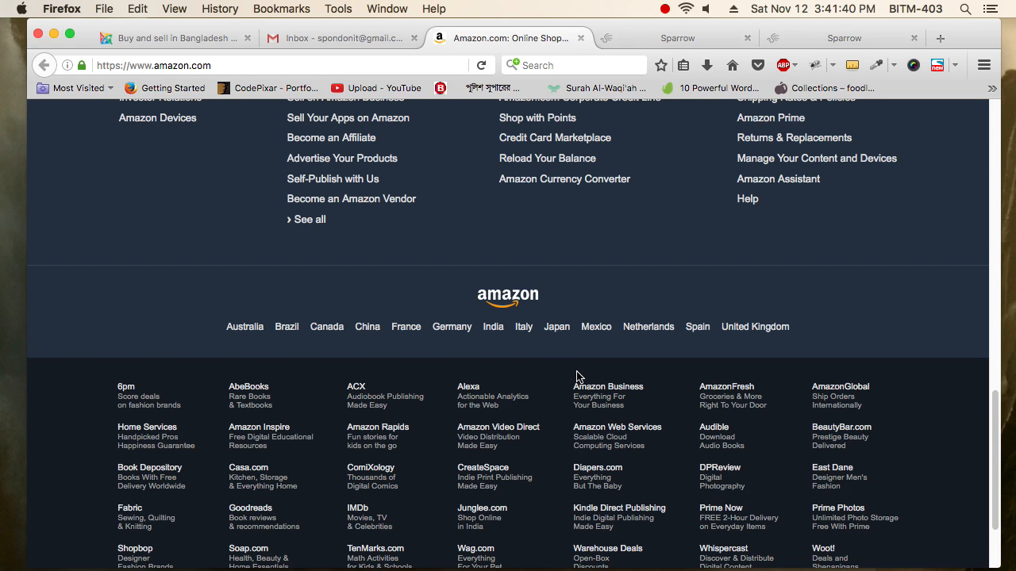
{"action": "mouse_move", "coordinate": [279, 362]}
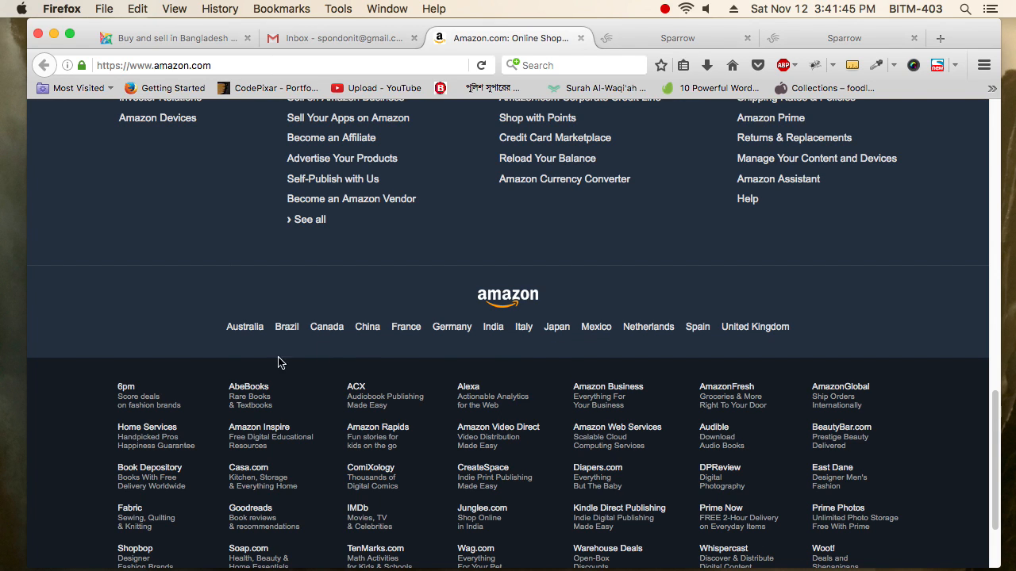
{"action": "mouse_move", "coordinate": [937, 397]}
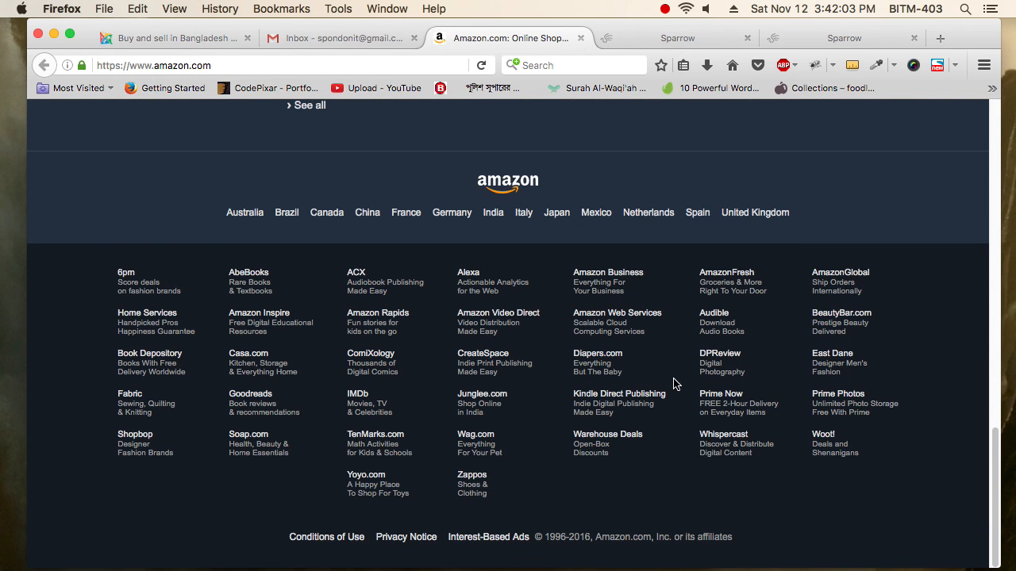
{"action": "mouse_move", "coordinate": [258, 320]}
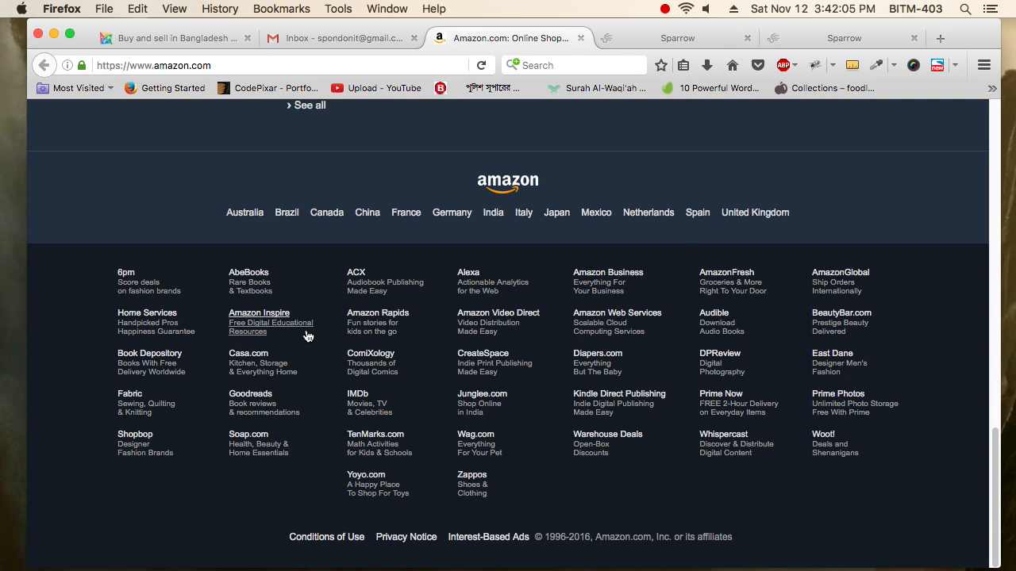
{"action": "mouse_move", "coordinate": [305, 354]}
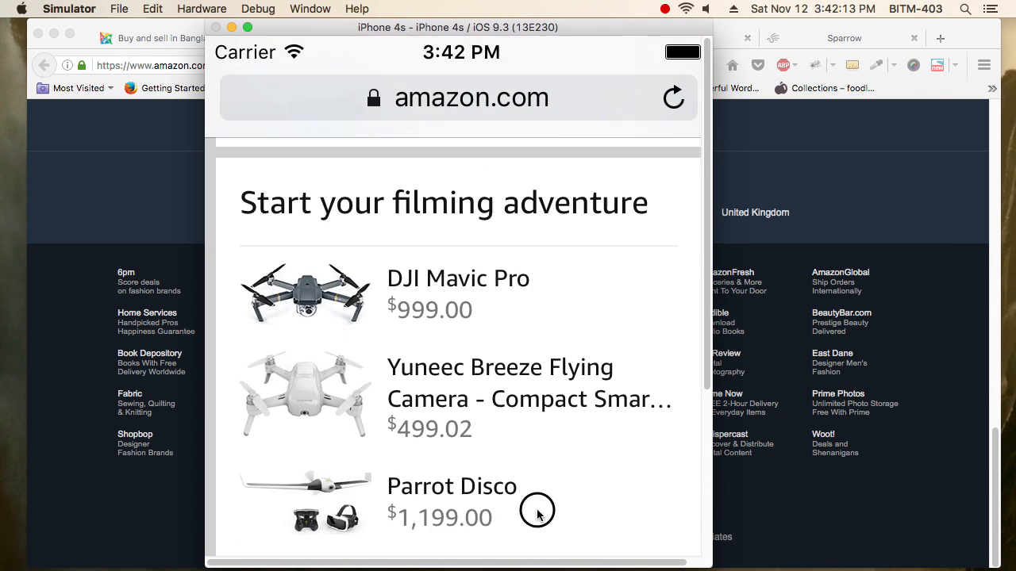
Scroll the mobile Amazon page in the iPhone 4s simulator to the salon and spa banner.
{"action": "scroll", "scroll_direction": "down", "scroll_amount": 3}
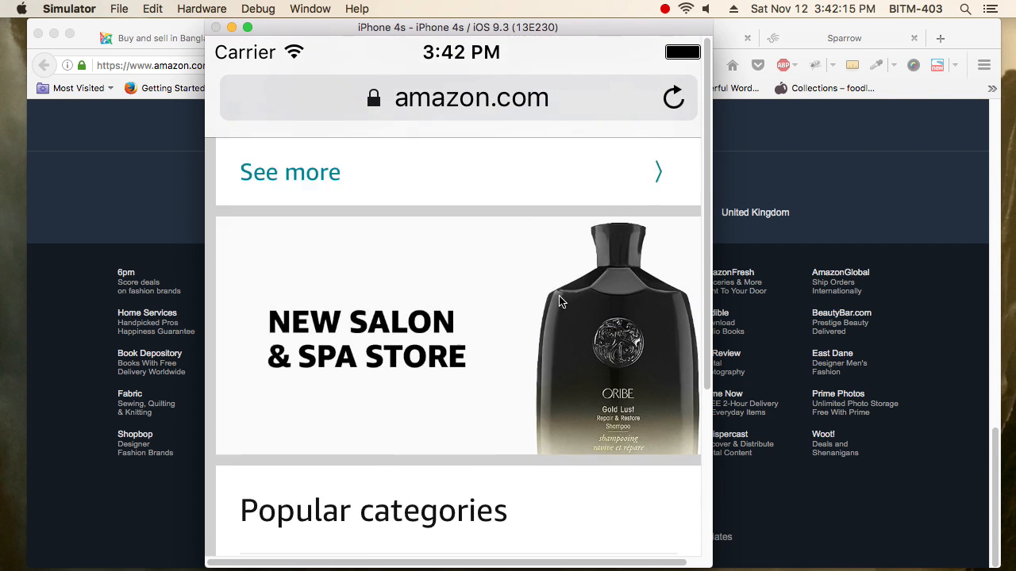